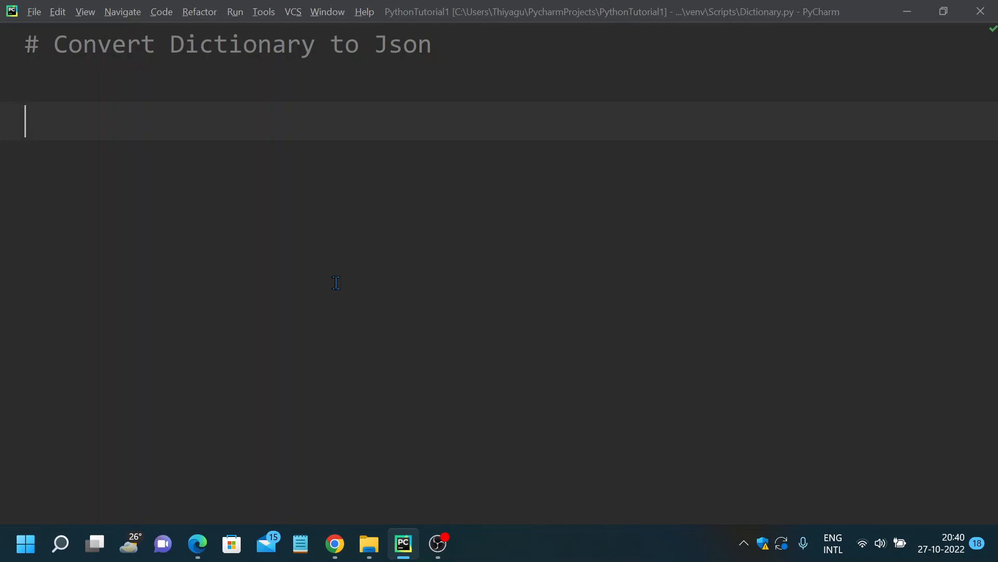
Type 'import json' below the Convert Dictionary to Json comment and start a new line
{"action": "type", "text": "import j"}
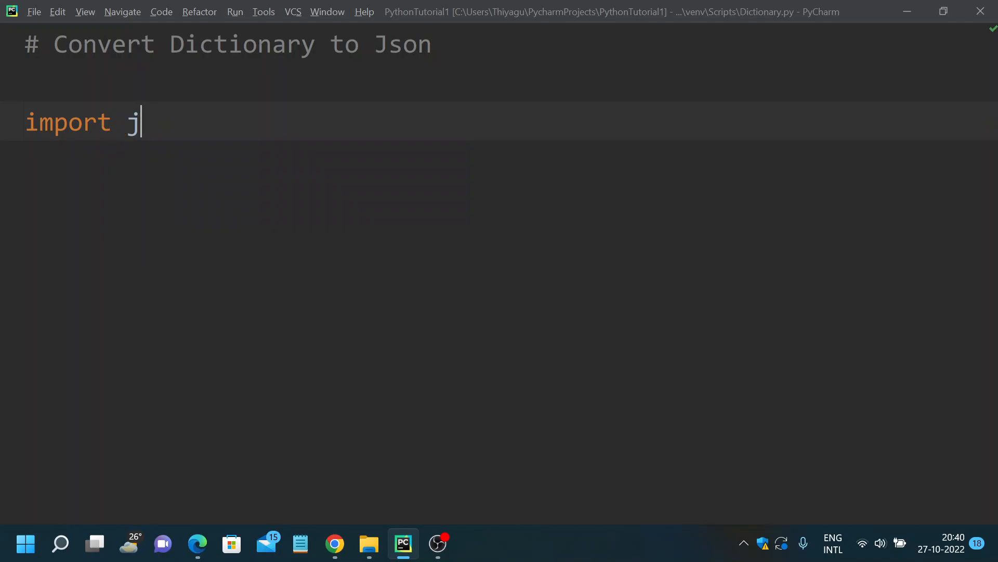
{"action": "type", "text": "son"}
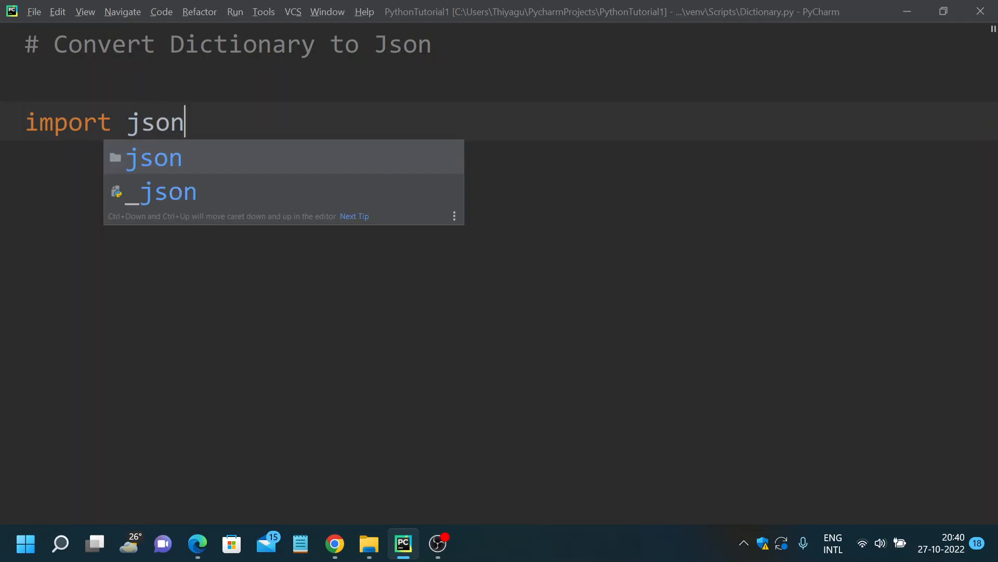
{"action": "key", "text": "enter"}
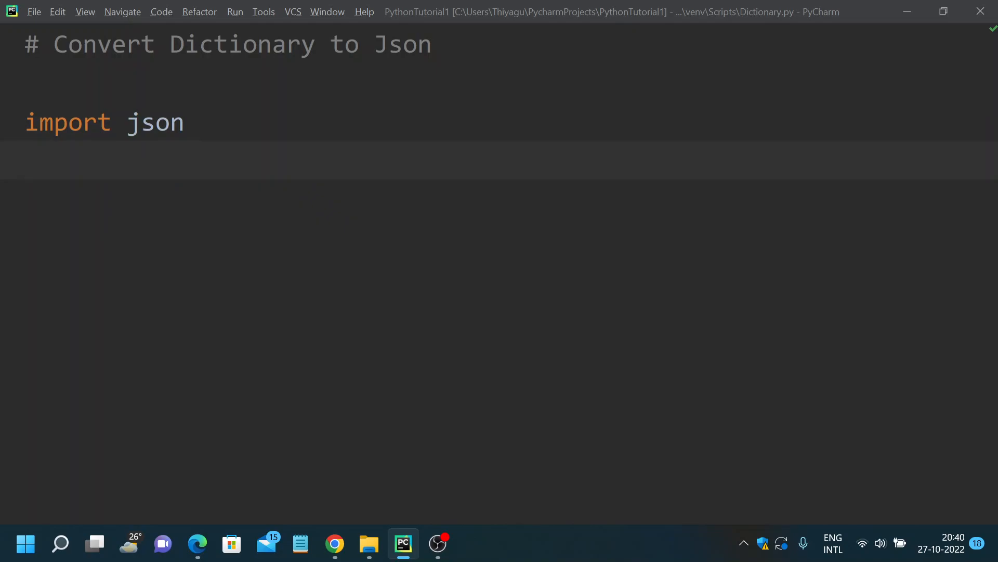
Start the playersDict dictionary with the Name 'Sachin' entry
{"action": "type", "text": "pl"}
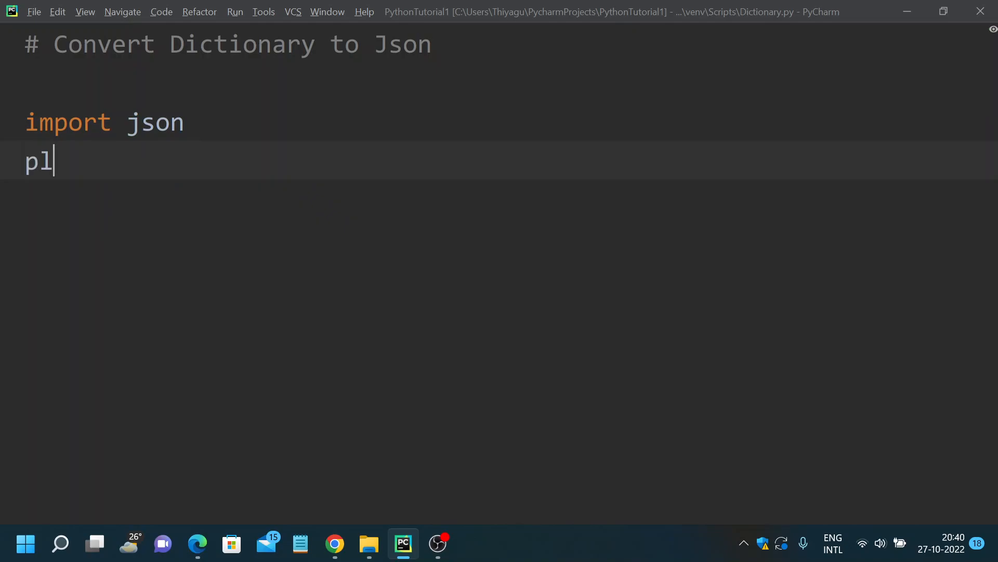
{"action": "type", "text": "ayer"}
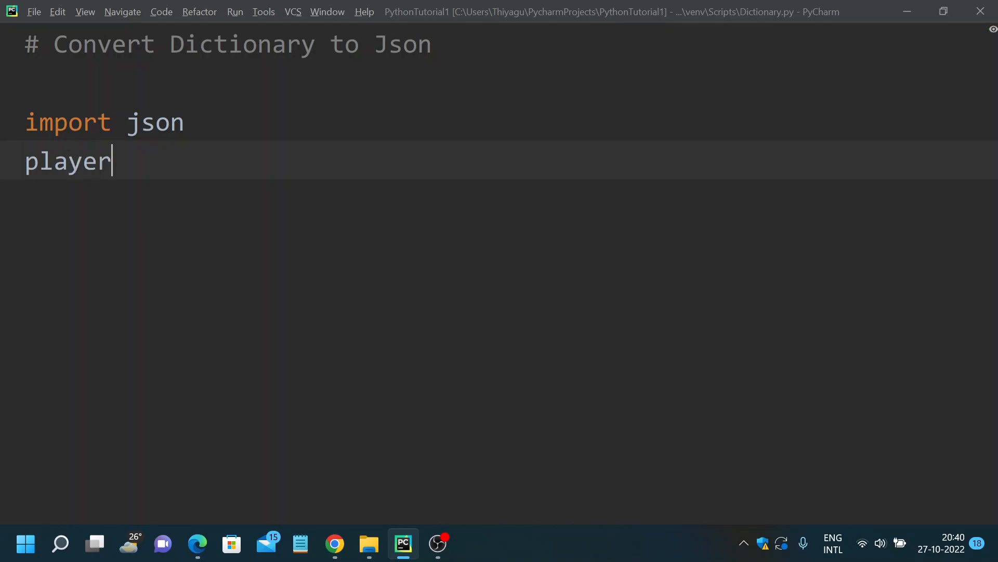
{"action": "type", "text": "sDic"}
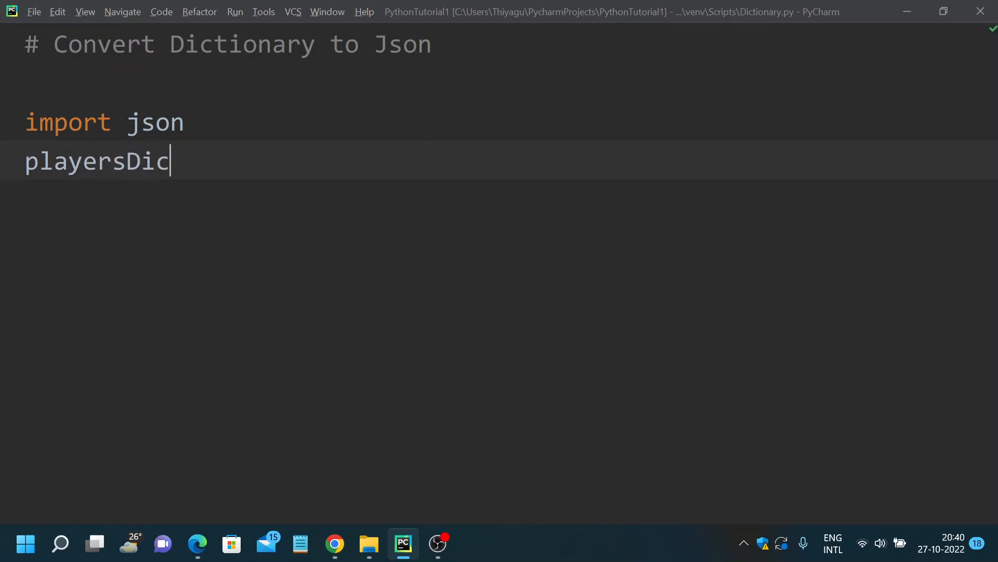
{"action": "type", "text": "t"}
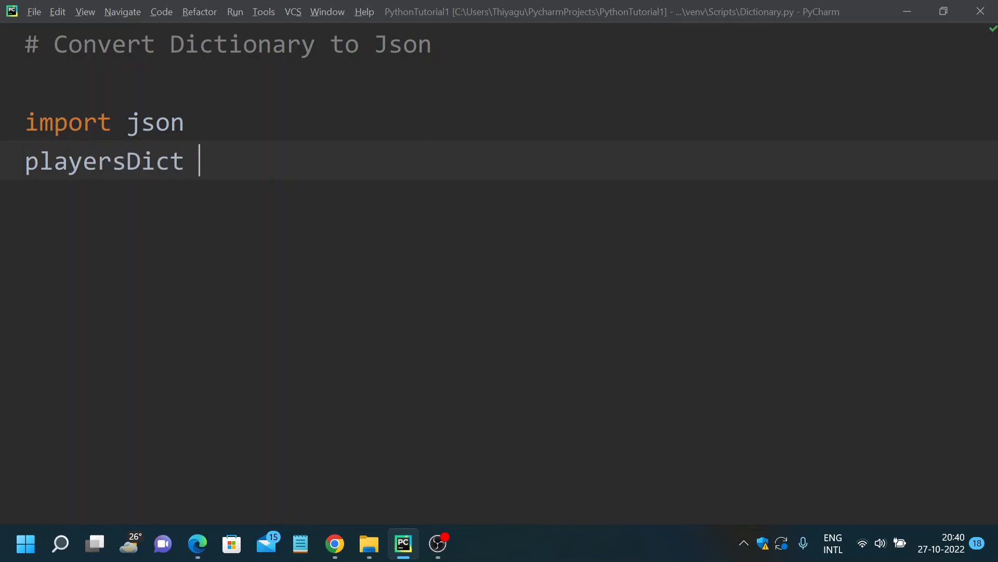
{"action": "type", "text": "="}
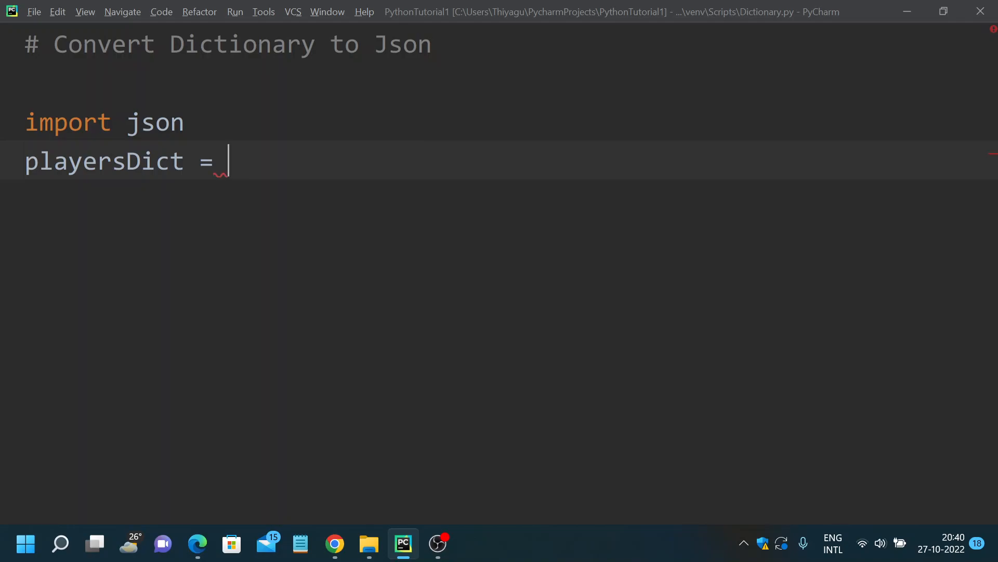
{"action": "type", "text": "{"}
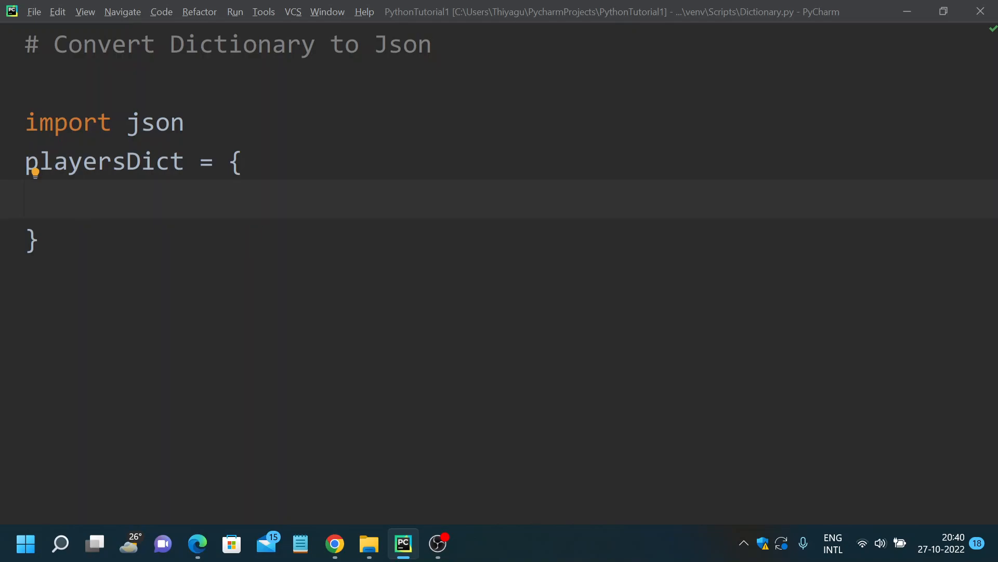
{"action": "type", "text": "\""}
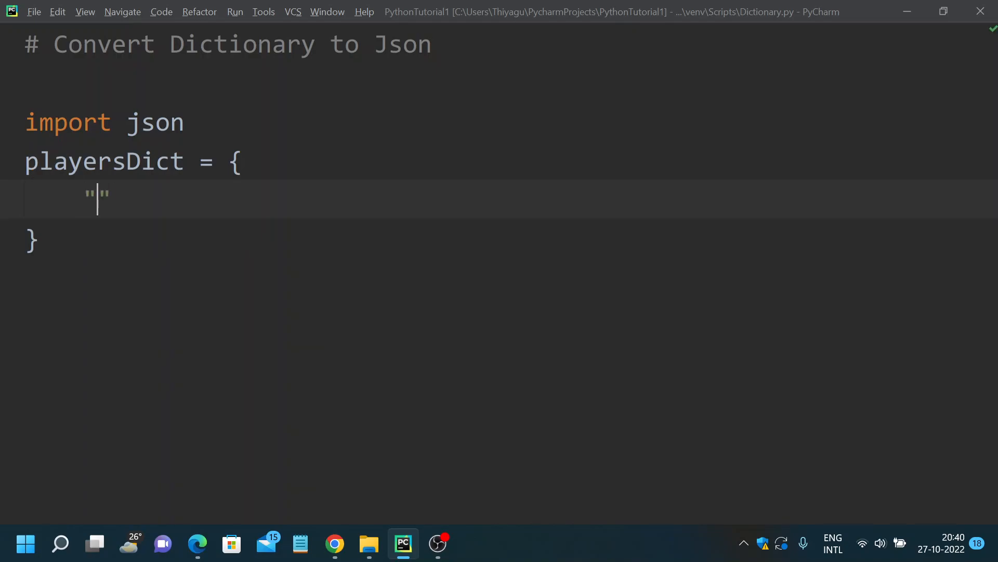
{"action": "type", "text": "Name"}
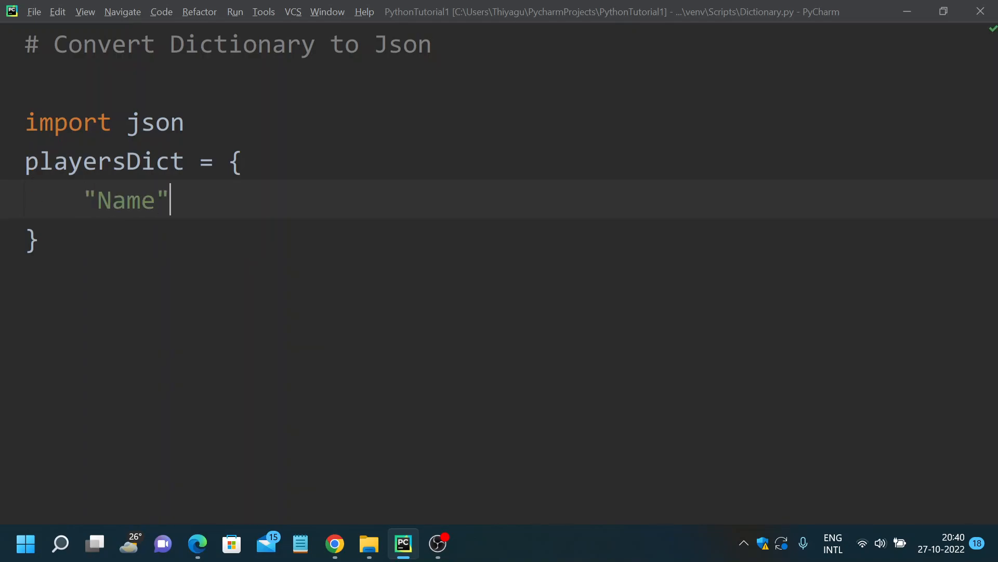
{"action": "type", "text": ":"}
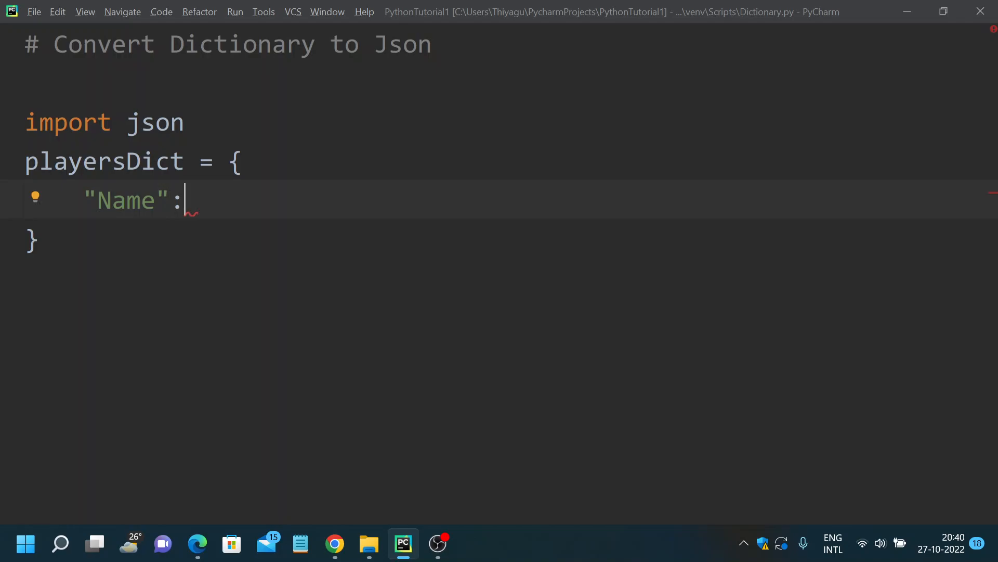
{"action": "type", "text": "'Sachi'"}
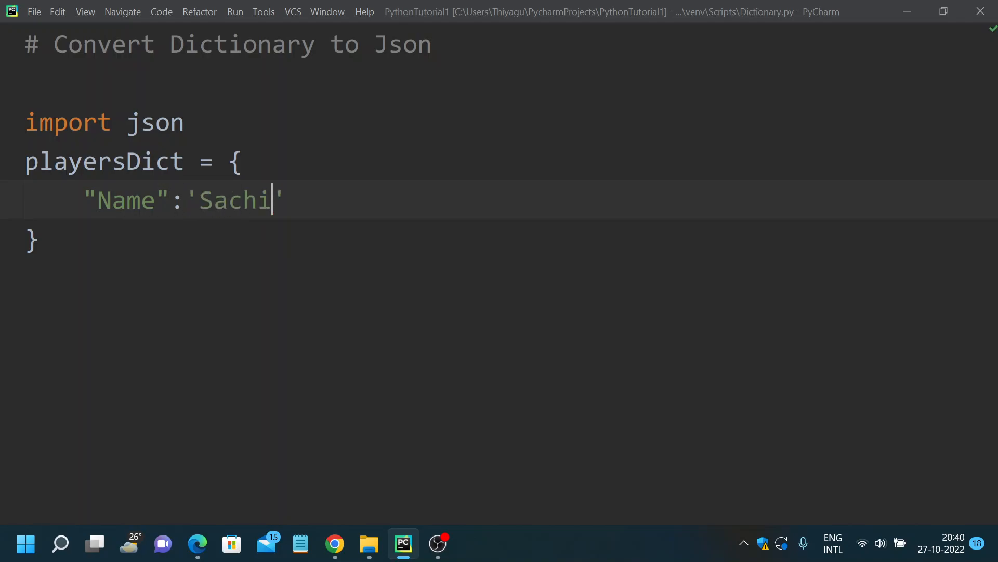
{"action": "type", "text": "n',\\n"}
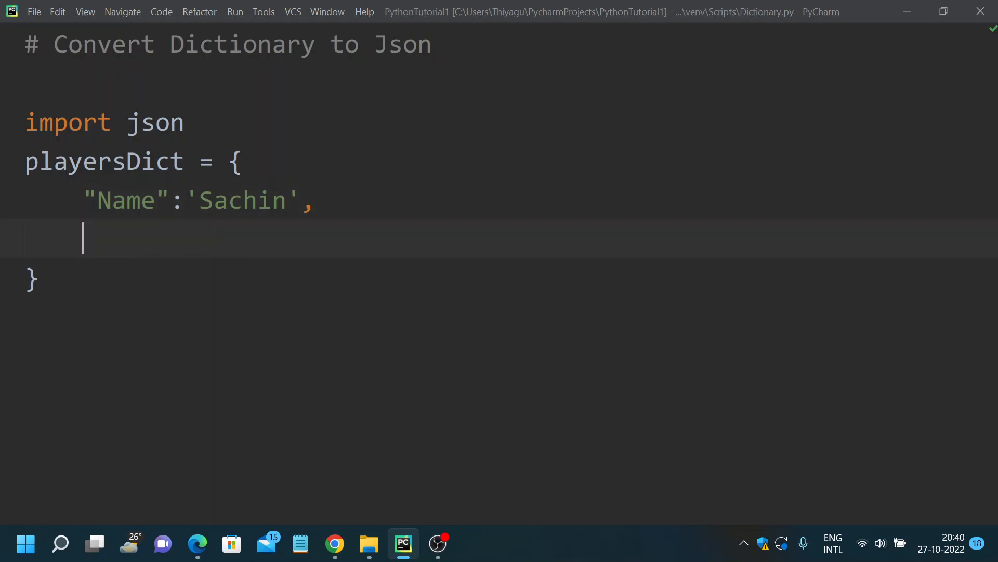
Add the Age 52 and Sports "Cricket" entries to playersDict
{"action": "type", "text": "\"\""}
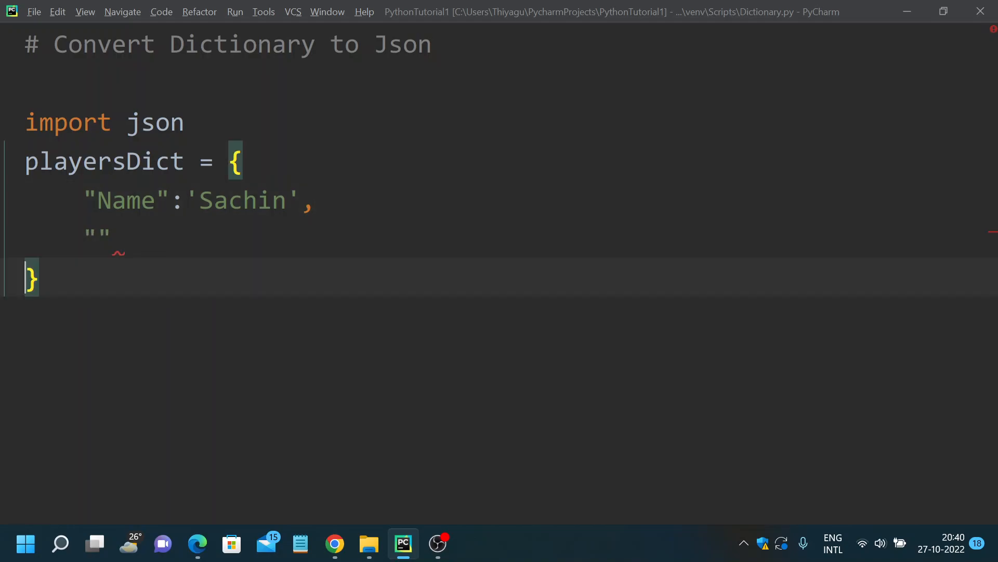
{"action": "type", "text": "Age"}
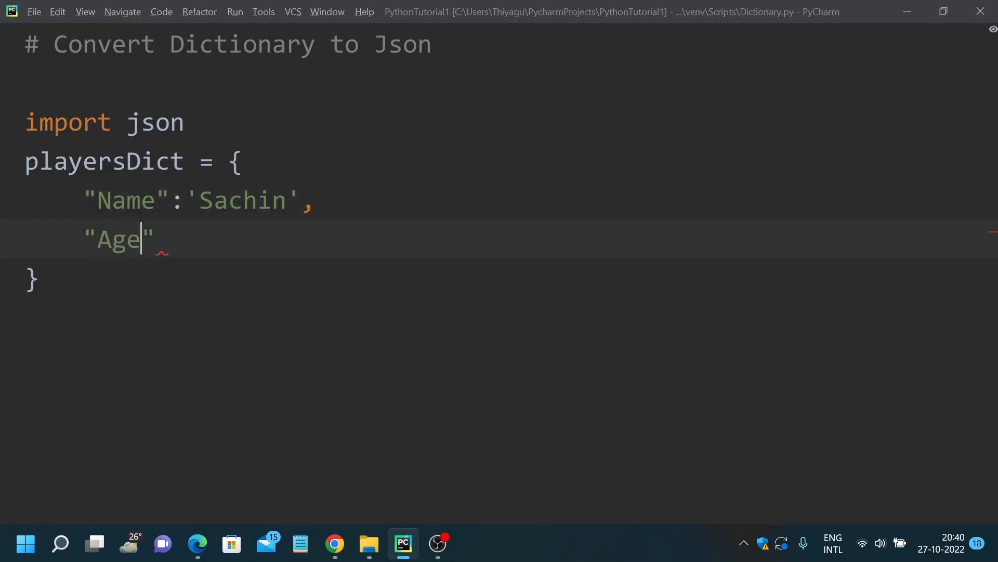
{"action": "type", "text": ":"}
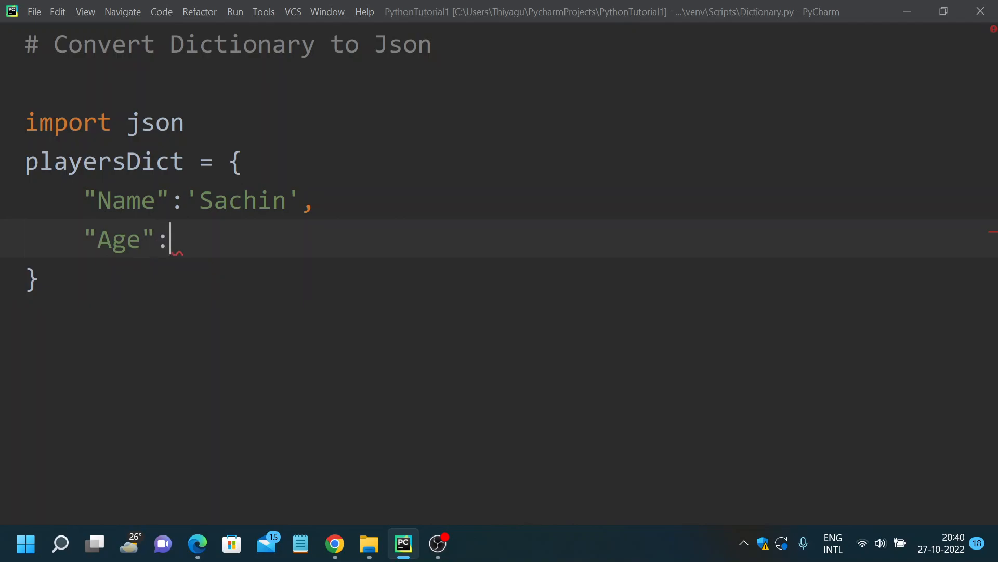
{"action": "type", "text": "52,"}
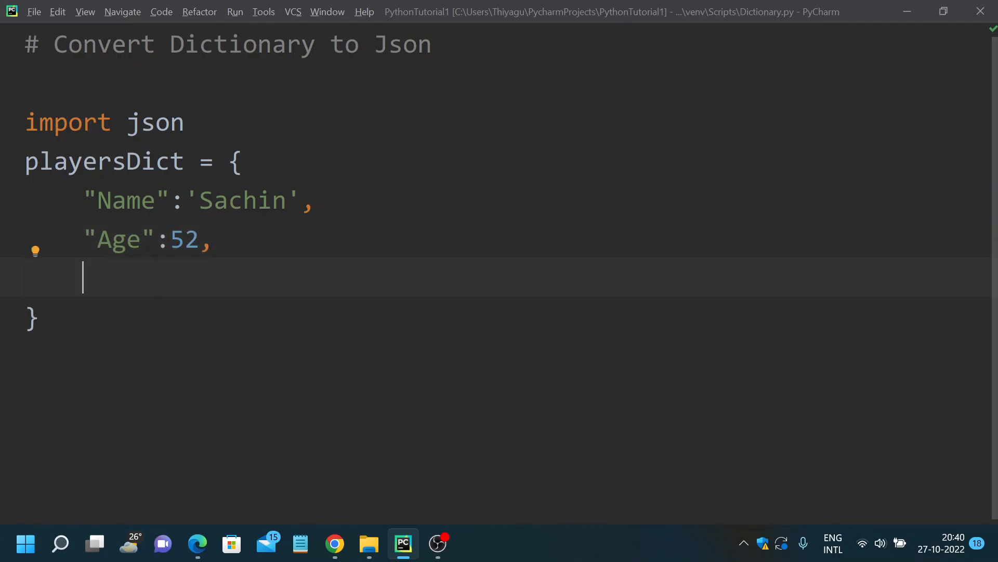
{"action": "type", "text": "\"\""}
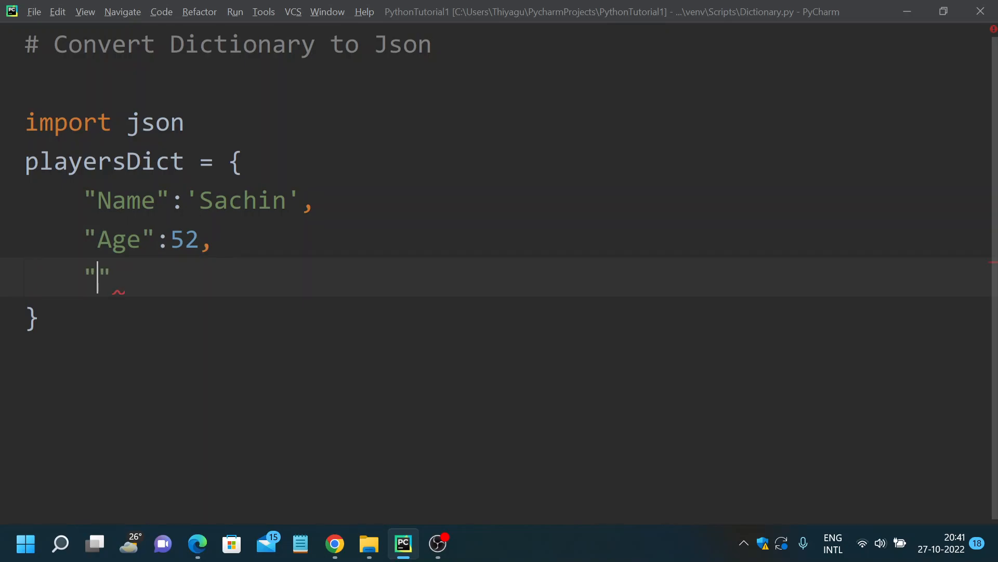
{"action": "type", "text": "Sports"}
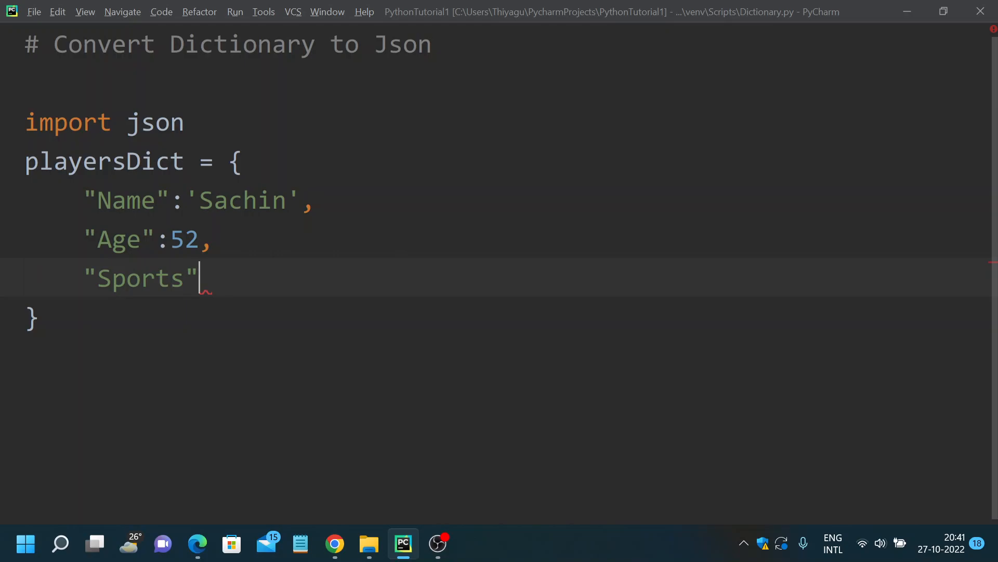
{"action": "type", "text": ":\"\""}
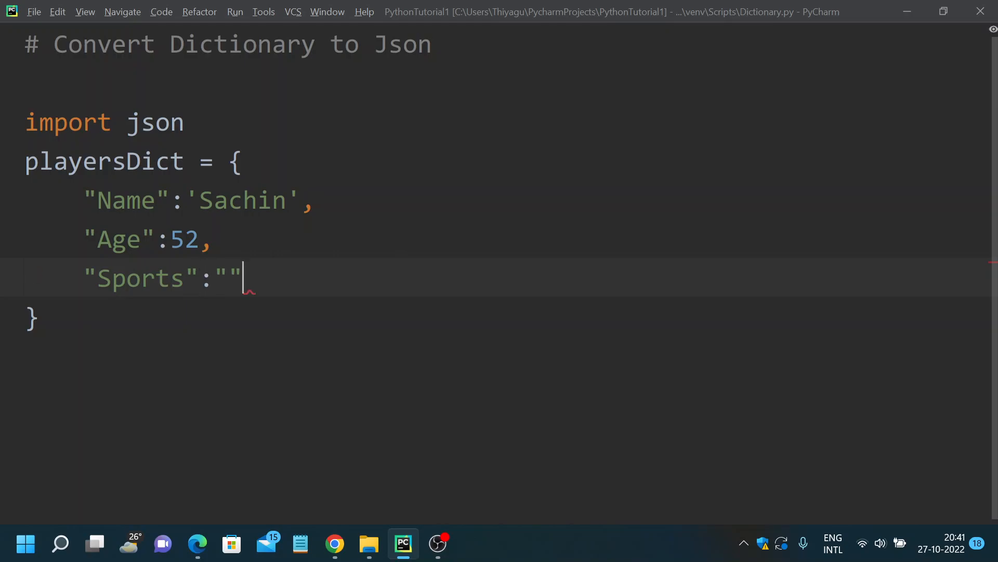
{"action": "type", "text": "Cricket"}
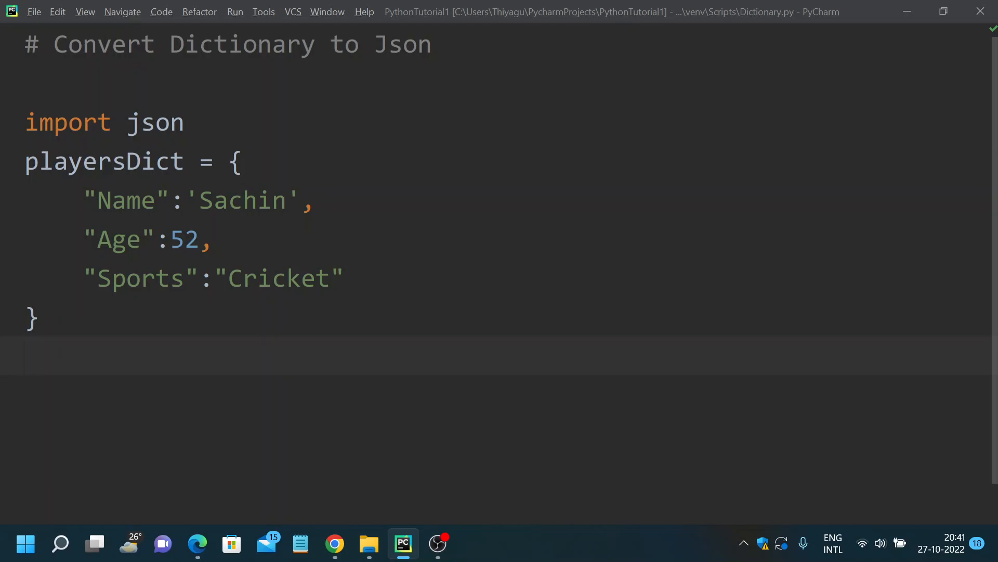
{"action": "type", "text": "json."}
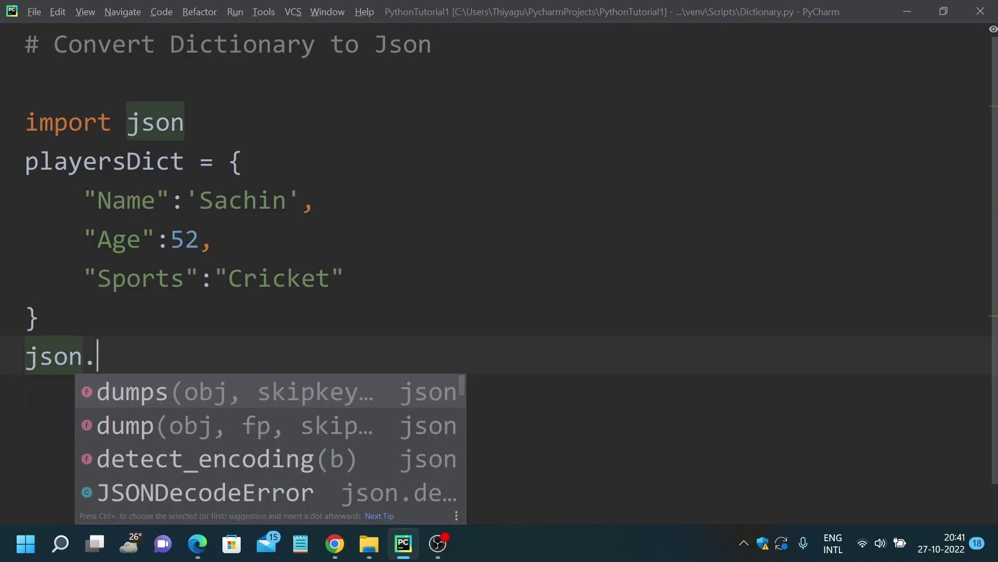
Write playersJson = json.dumps(playersDict) using autocomplete for dumps
{"action": "type", "text": "du"}
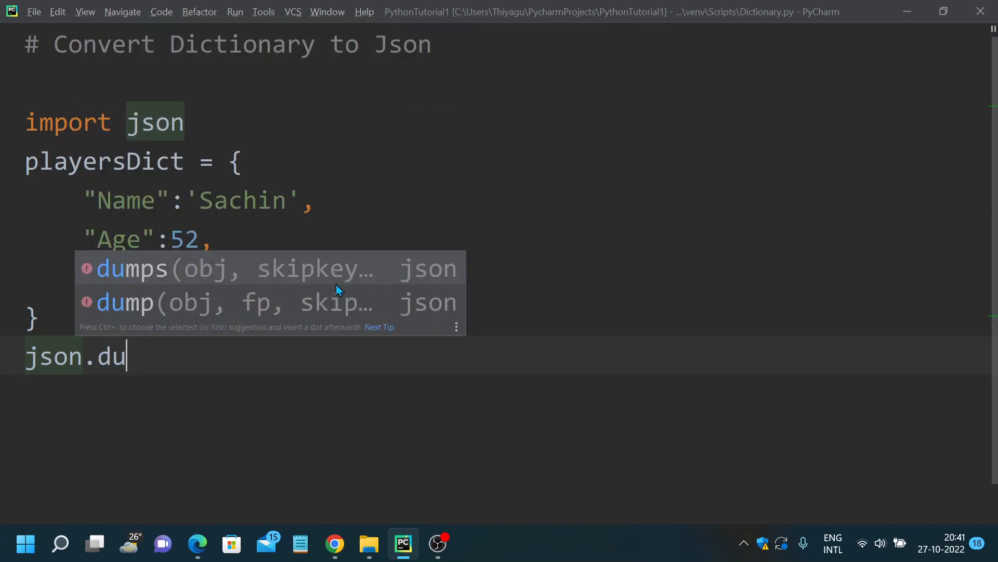
{"action": "left_click", "coordinate": [130, 268]}
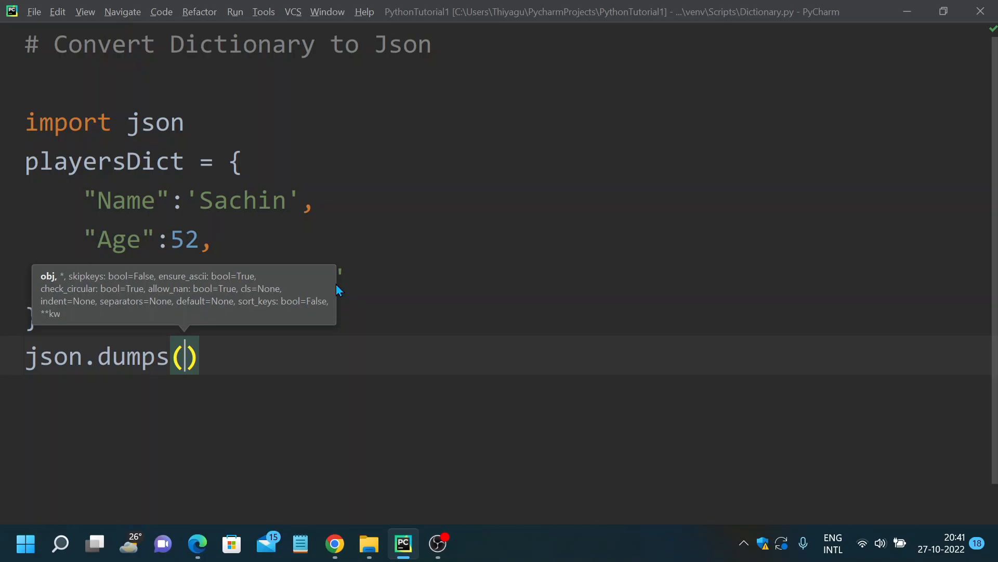
{"action": "type", "text": "pla"}
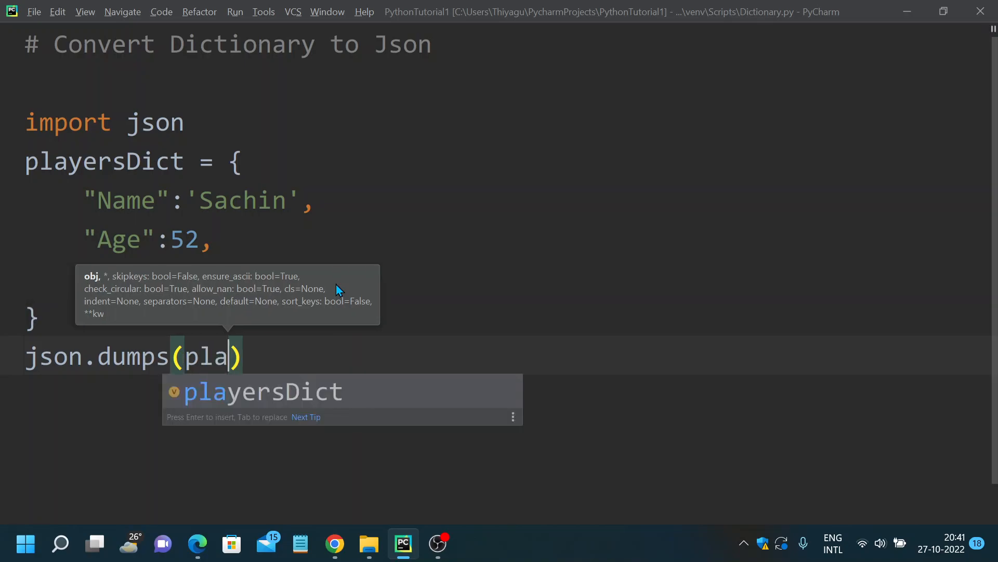
{"action": "type", "text": "yr"}
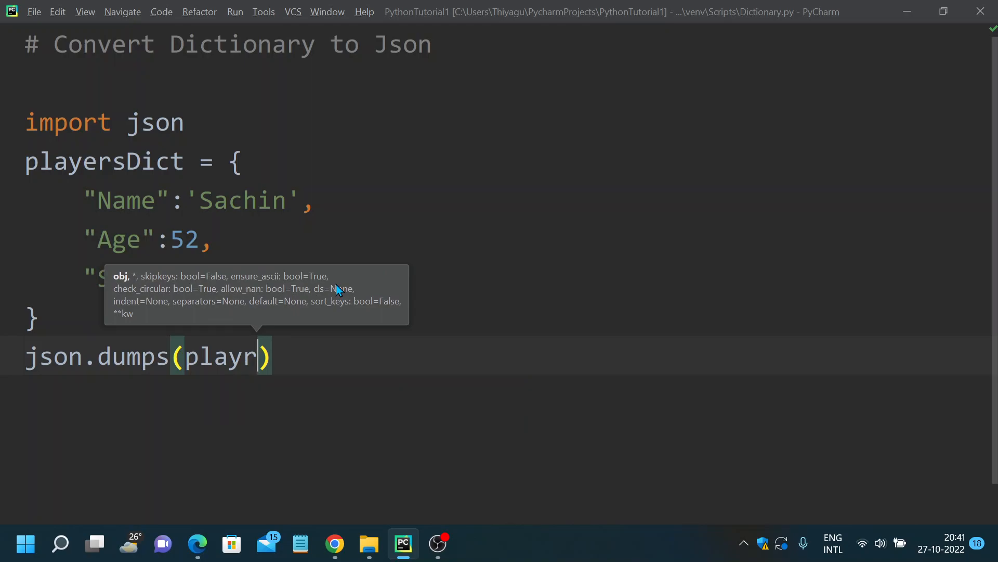
{"action": "type", "text": "e"}
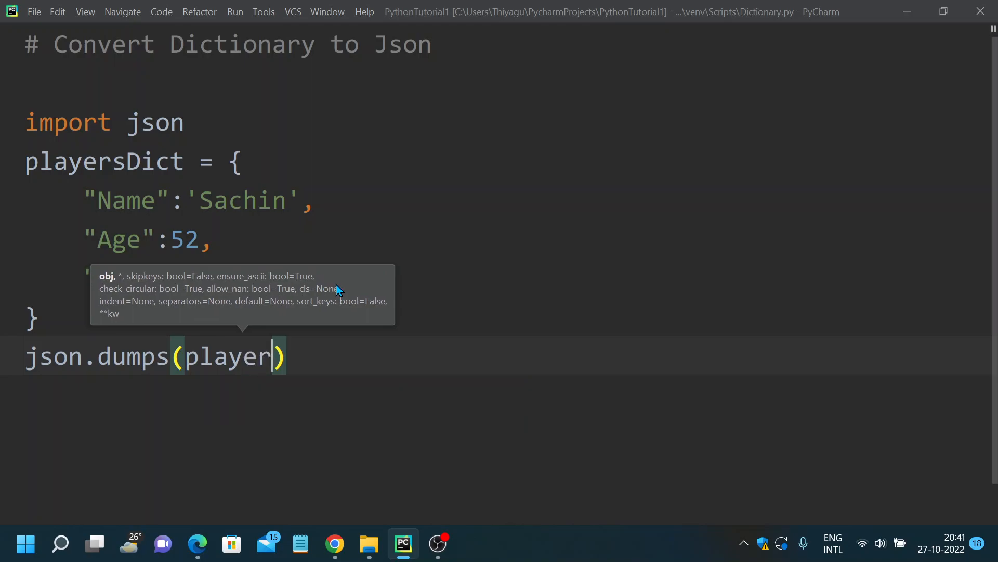
{"action": "type", "text": "sDict"}
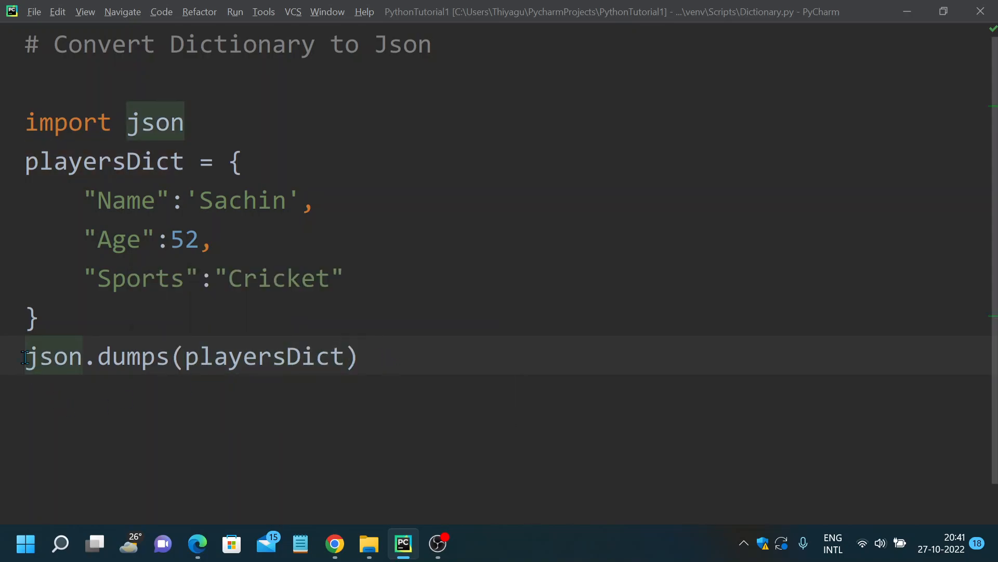
{"action": "type", "text": "pla"}
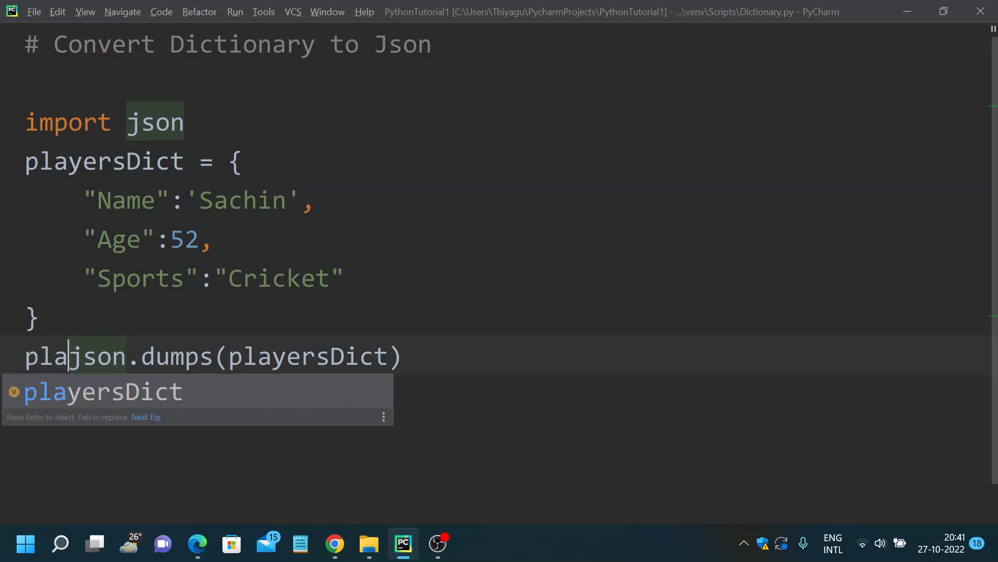
{"action": "type", "text": "yers"}
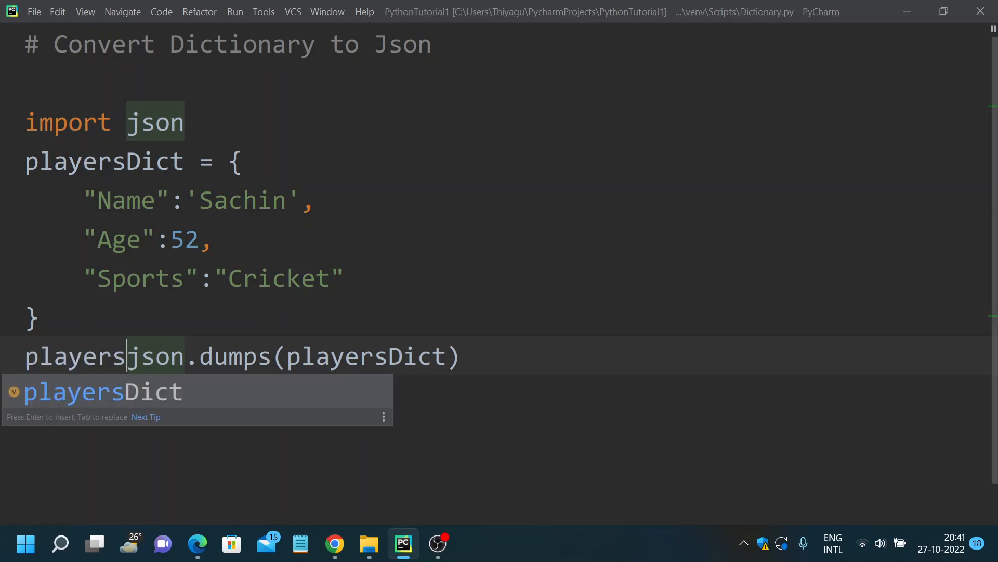
{"action": "type", "text": "Json ="}
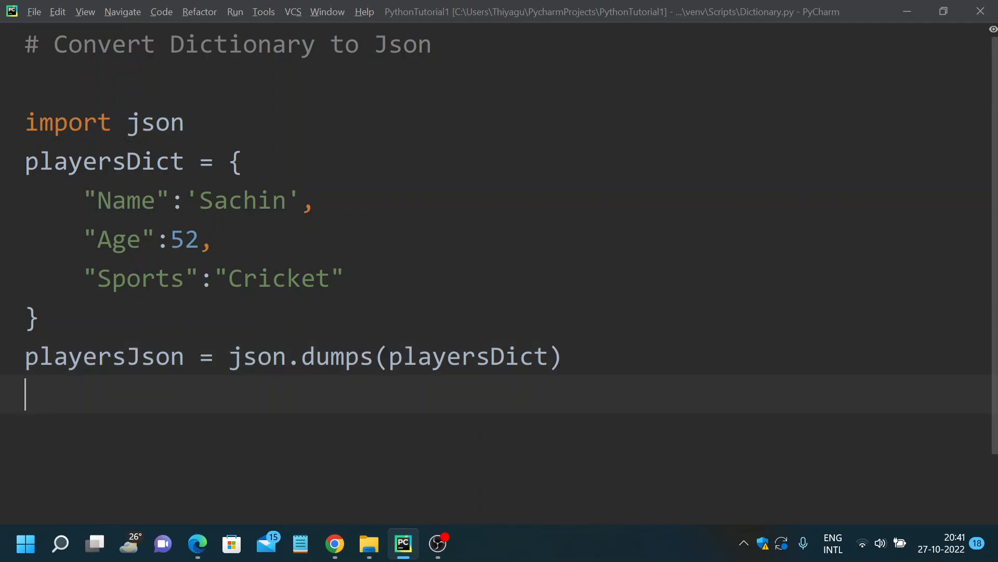
Add print(playersJson) and run Dictionary.py
{"action": "type", "text": "print"}
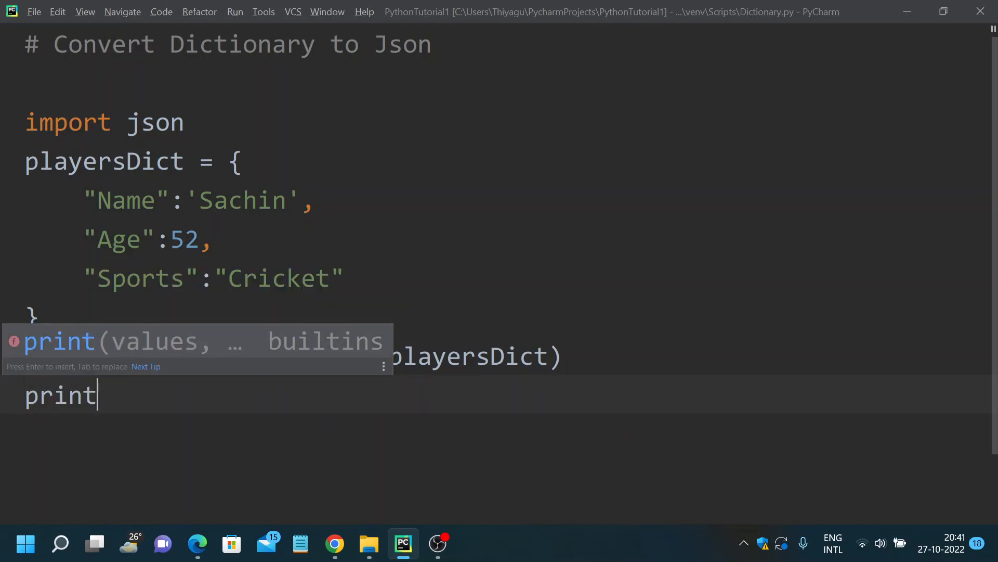
{"action": "type", "text": "(playersJson"}
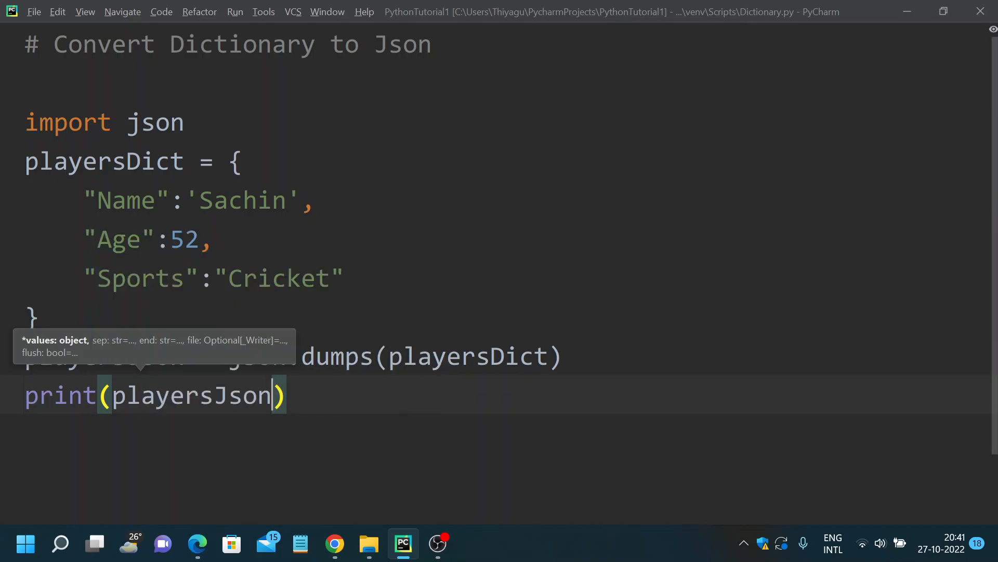
{"action": "mouse_move", "coordinate": [394, 258]}
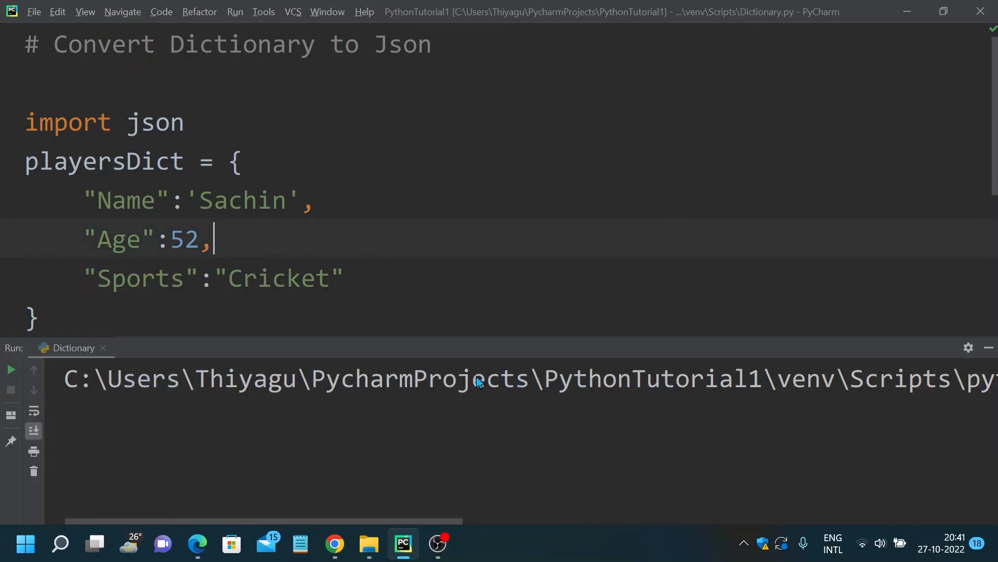
{"action": "left_click", "coordinate": [12, 369]}
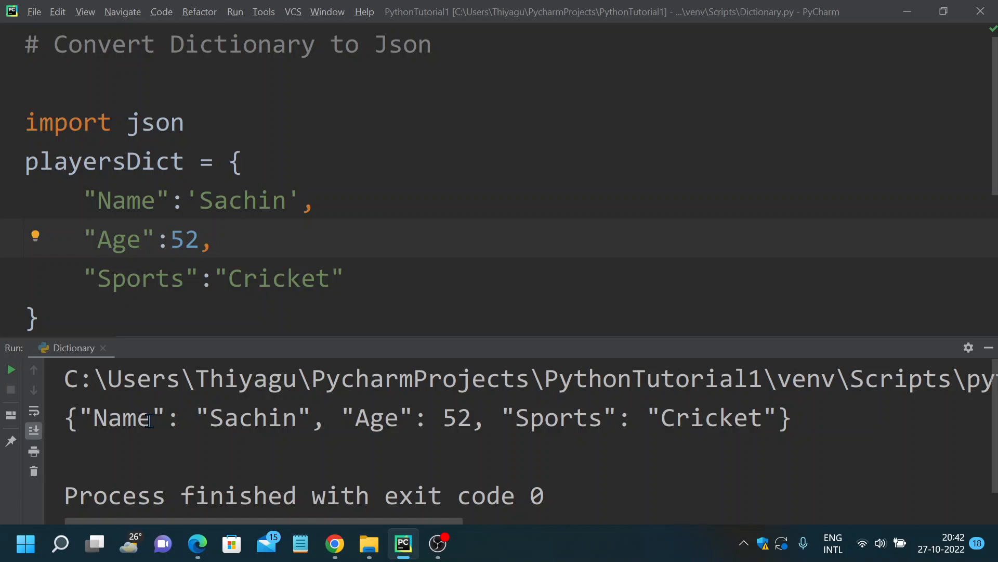
{"action": "mouse_move", "coordinate": [331, 318]}
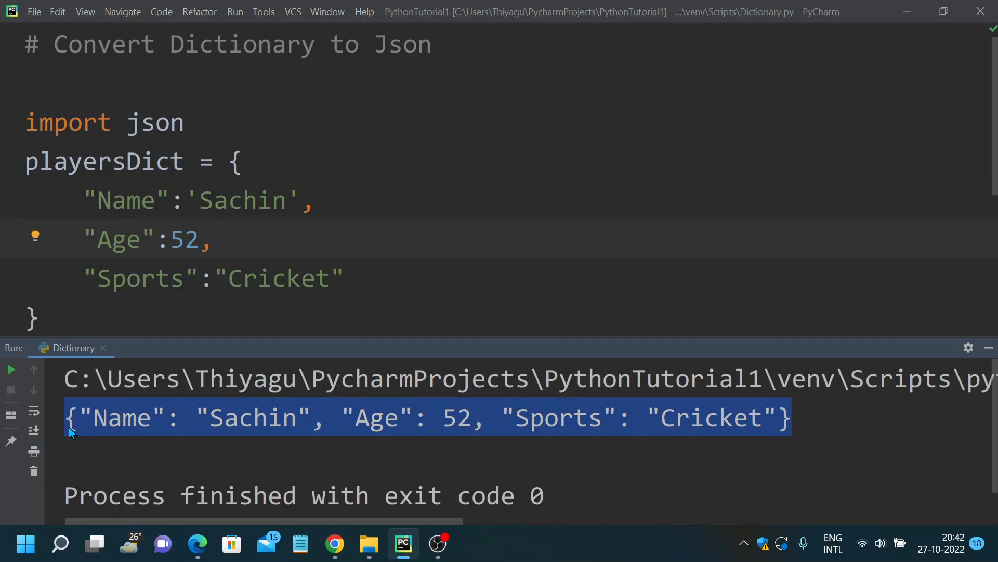
{"action": "mouse_move", "coordinate": [118, 326]}
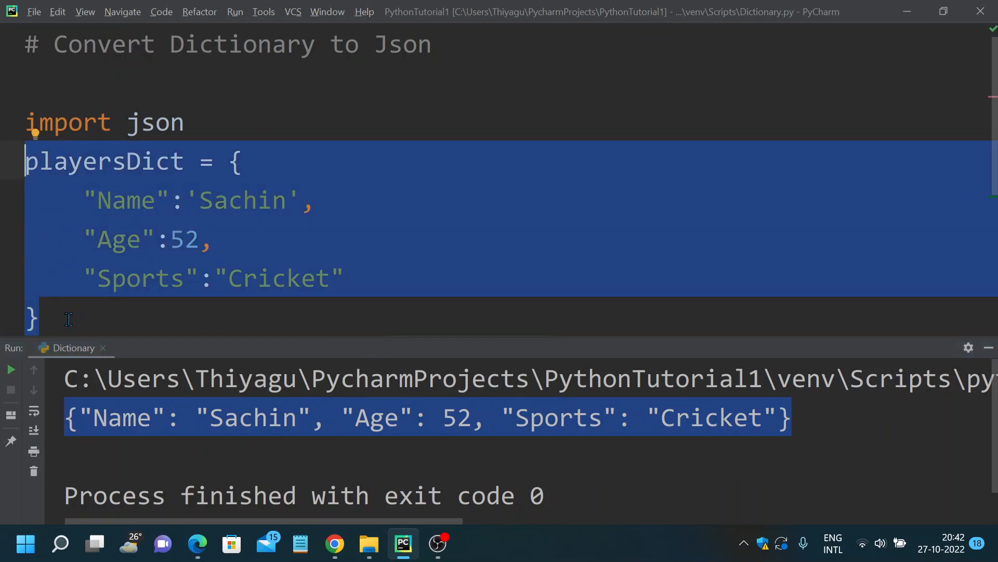
{"action": "mouse_move", "coordinate": [77, 319]}
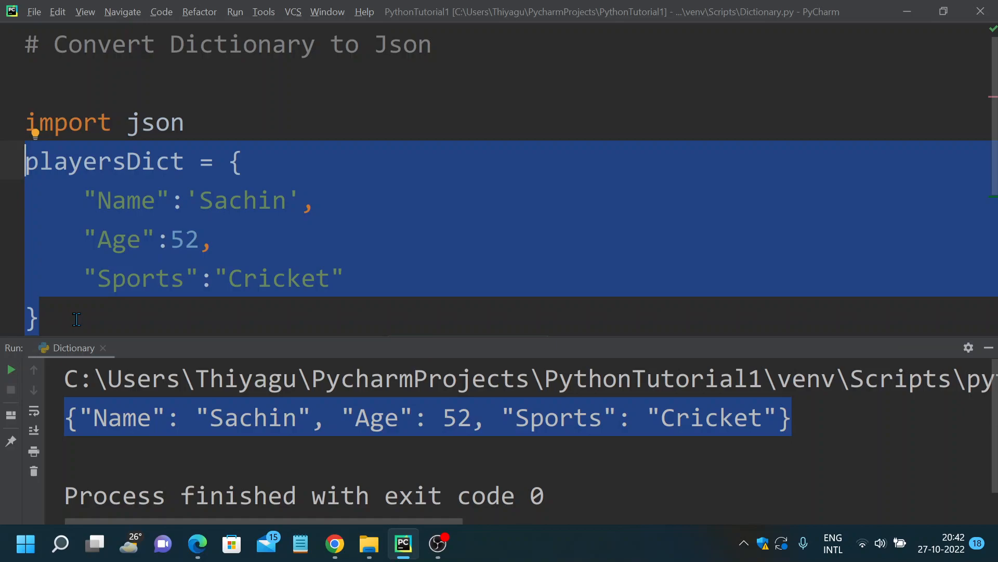
{"action": "mouse_move", "coordinate": [784, 459]}
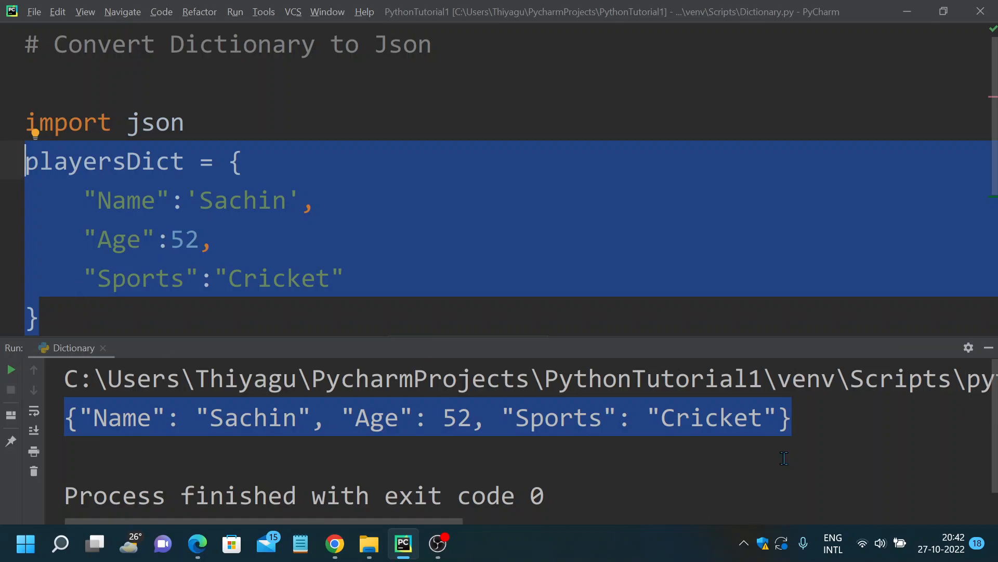
Highlight the printed single-line JSON string in the Run panel output
{"action": "left_click", "coordinate": [806, 417]}
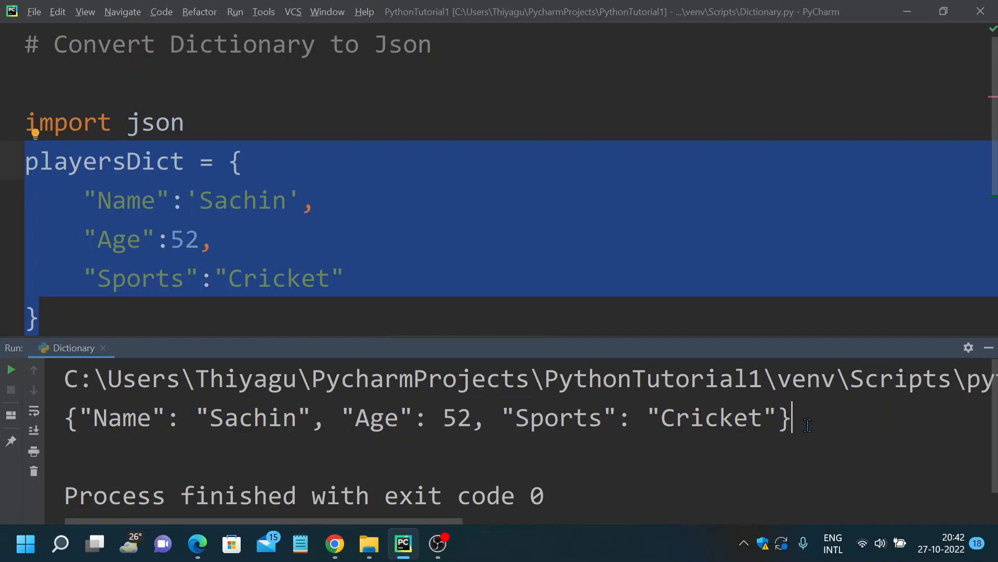
{"action": "left_click_drag", "start_coordinate": [793, 418], "coordinate": [85, 417]}
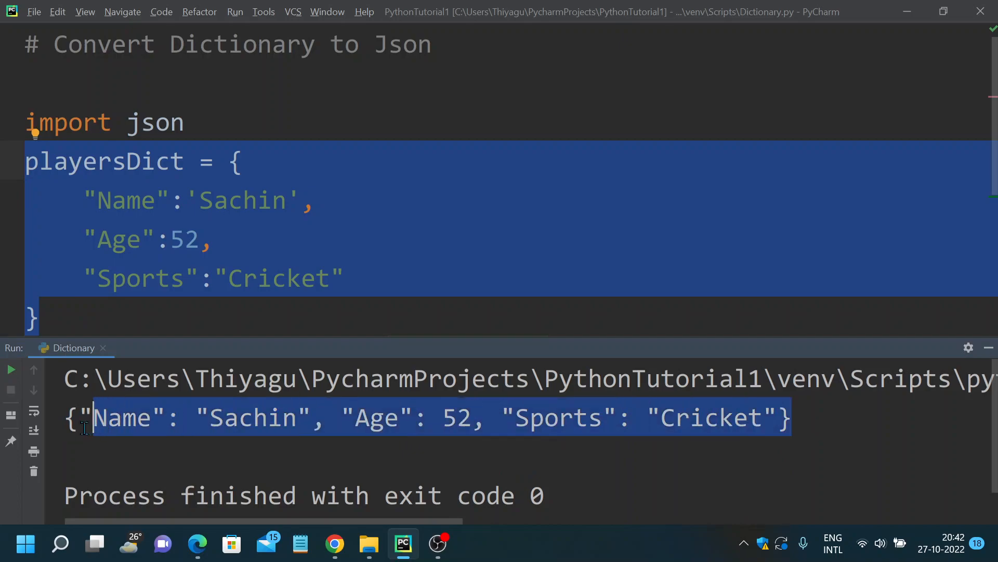
{"action": "left_click", "coordinate": [796, 417]}
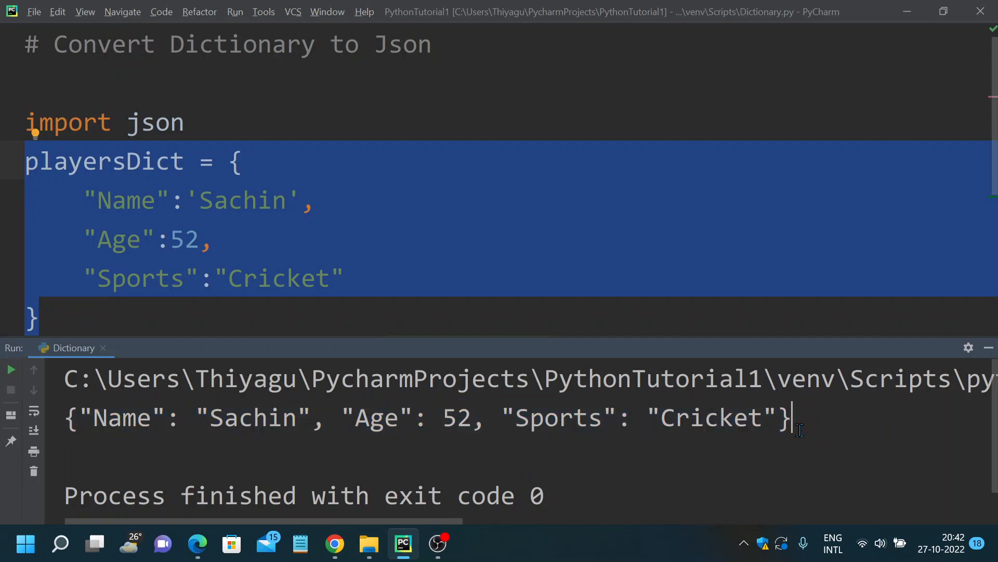
Pass indent=3 to json.dumps, rerun, and scroll through the indented output
{"action": "type", "text": "playersJson = json.dumps(playersDict)"}
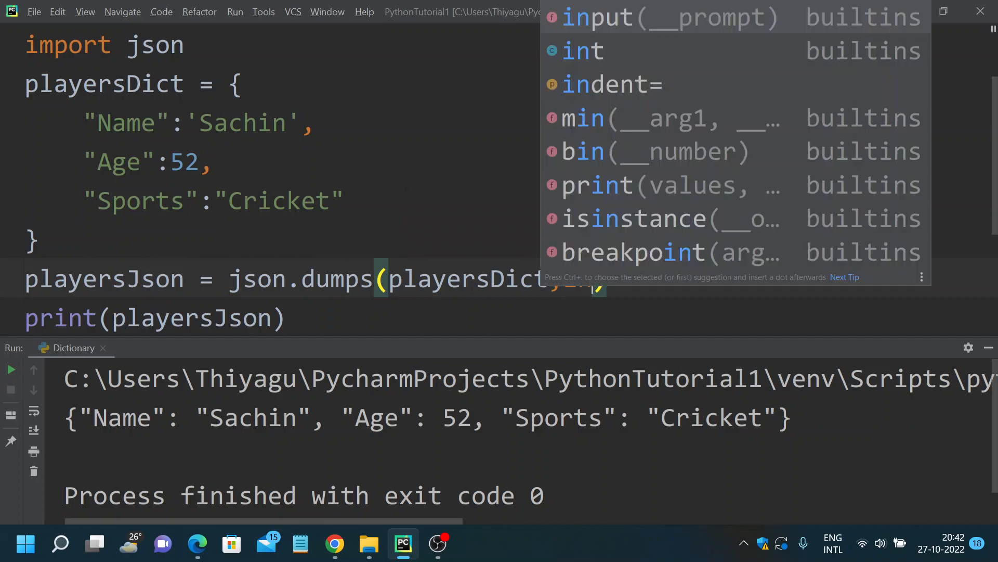
{"action": "mouse_move", "coordinate": [608, 89]}
{"action": "type", "text": "dent="}
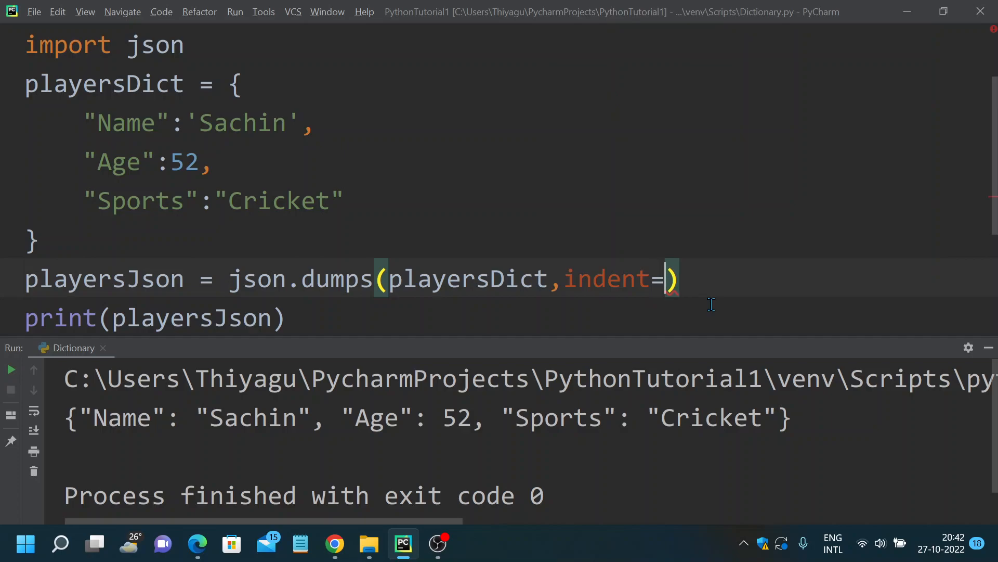
{"action": "mouse_move", "coordinate": [102, 441]}
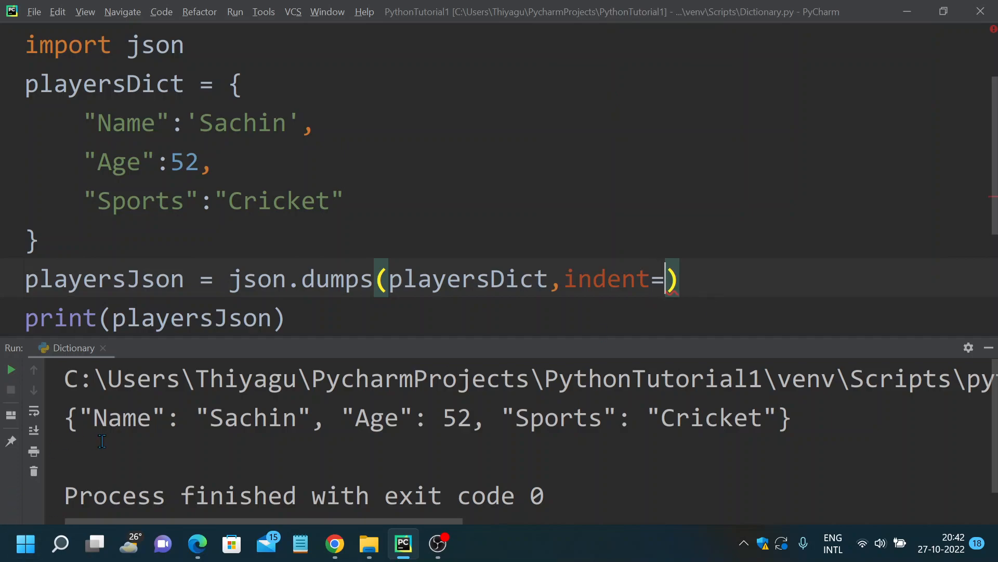
{"action": "mouse_move", "coordinate": [108, 442]}
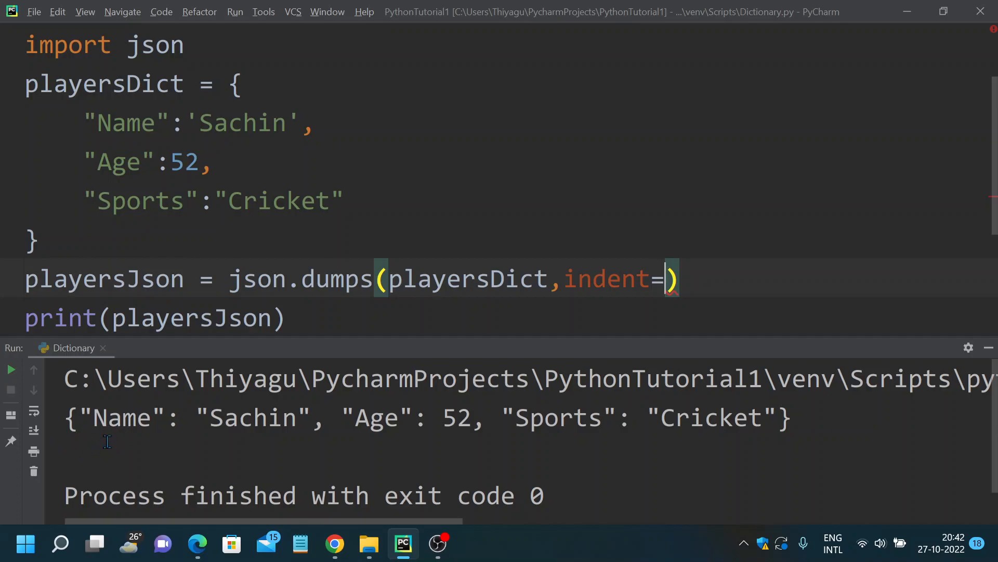
{"action": "mouse_move", "coordinate": [78, 436]}
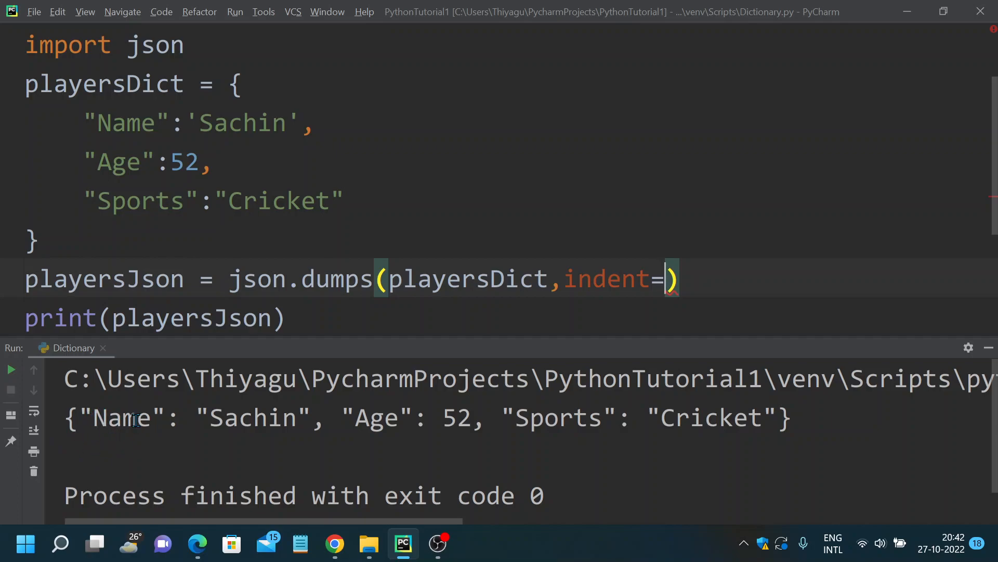
{"action": "type", "text": "1"}
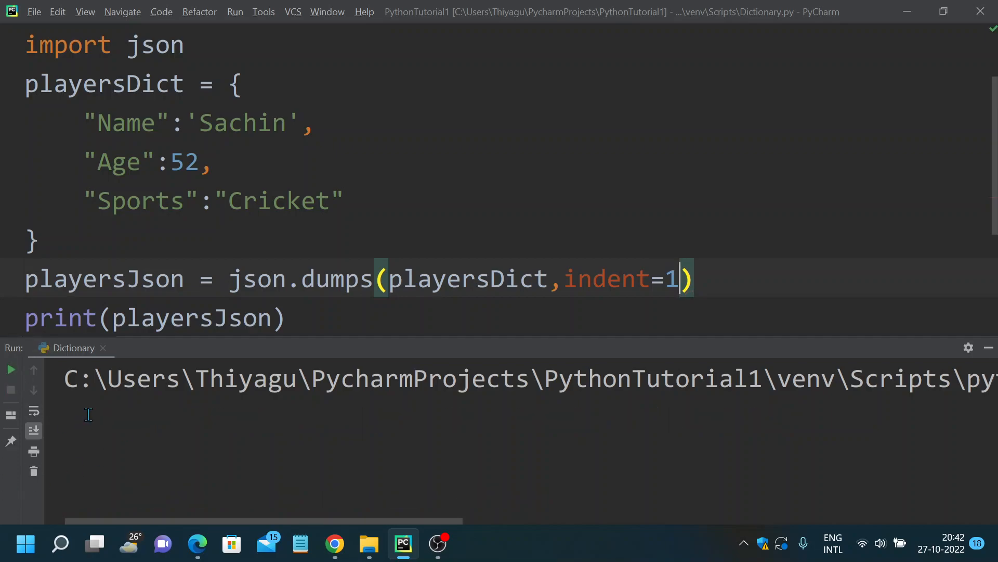
{"action": "left_click", "coordinate": [12, 370]}
{"action": "type", "text": "3"}
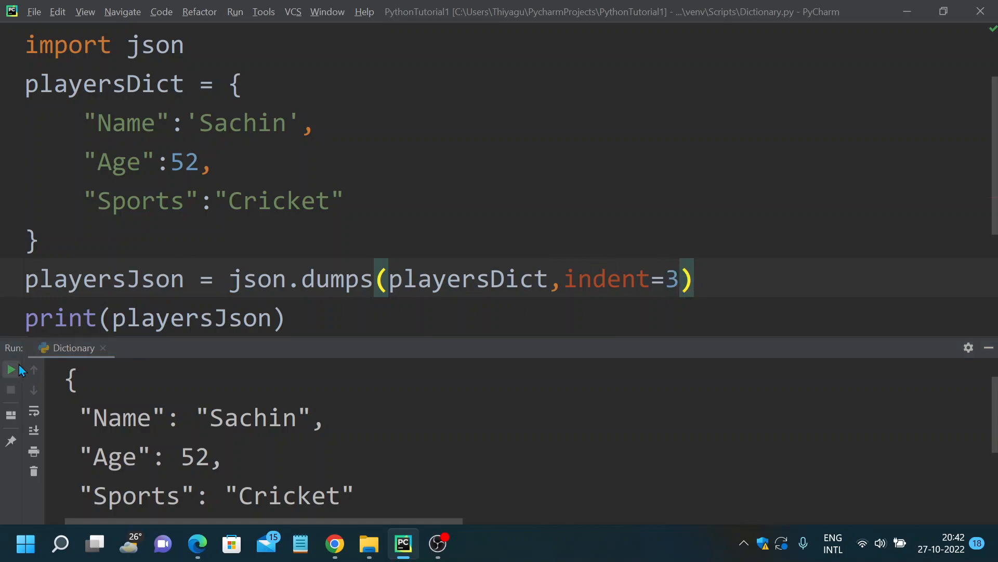
{"action": "scroll", "scroll_direction": "down", "scroll_amount": 3}
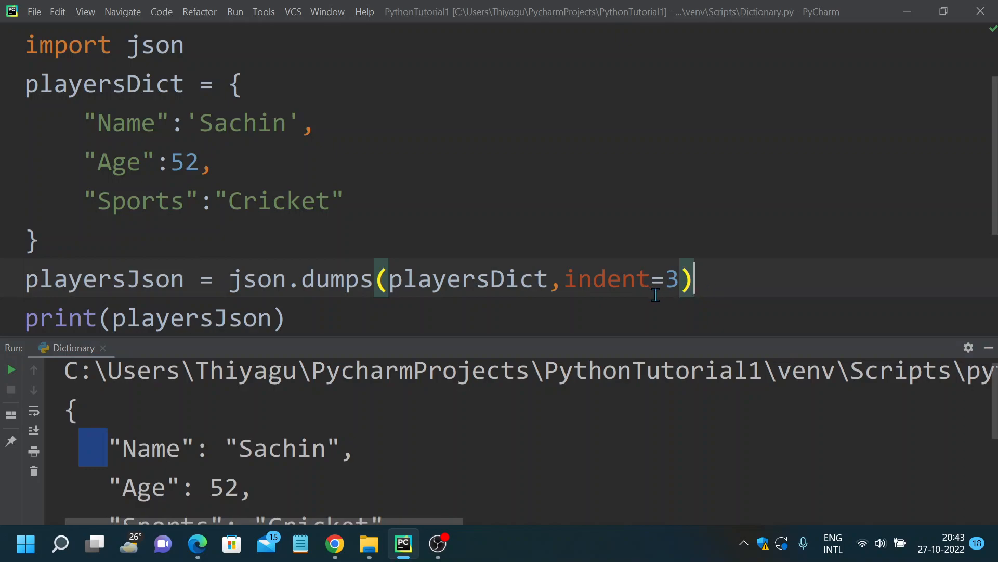
{"action": "mouse_move", "coordinate": [349, 292]}
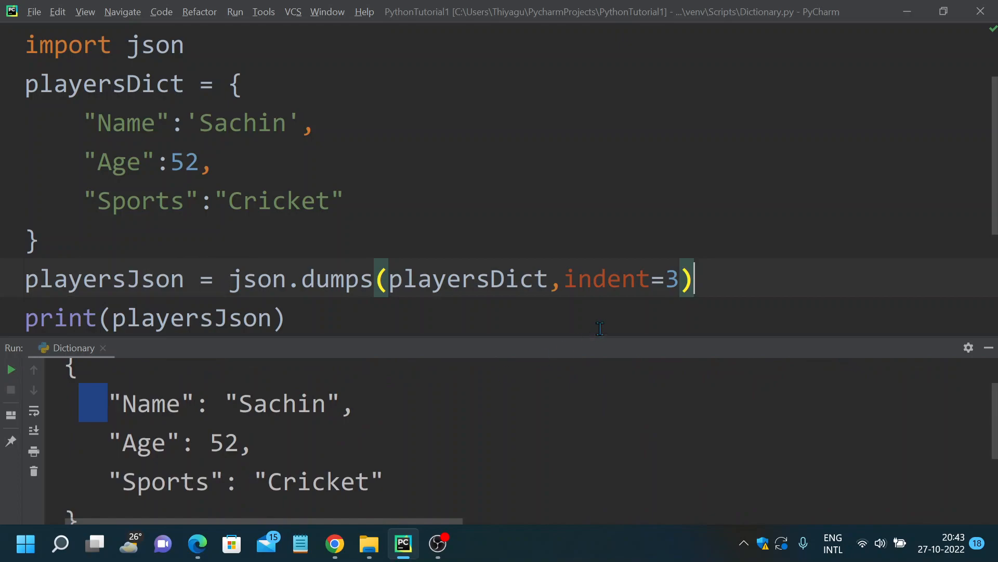
Add sort_keys=True to the json.dumps call so keys print alphabetically
{"action": "type", "text": ","}
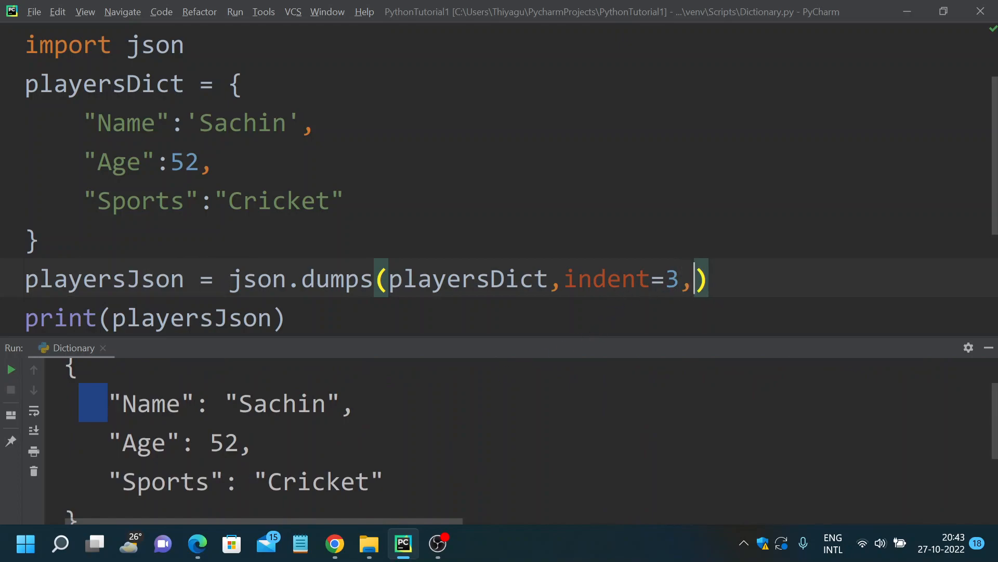
{"action": "type", "text": "so"}
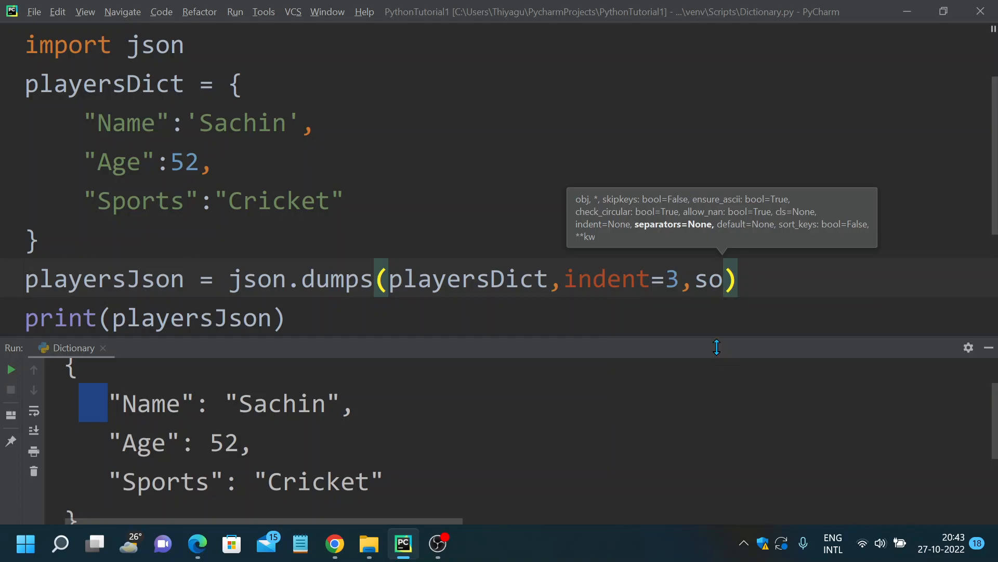
{"action": "type", "text": "rt_keys="}
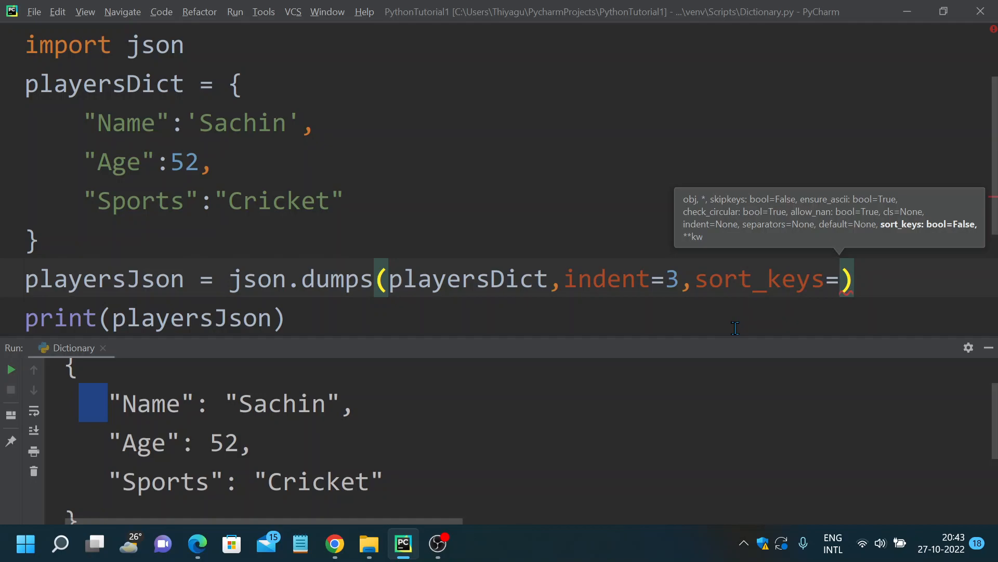
{"action": "mouse_move", "coordinate": [146, 441]}
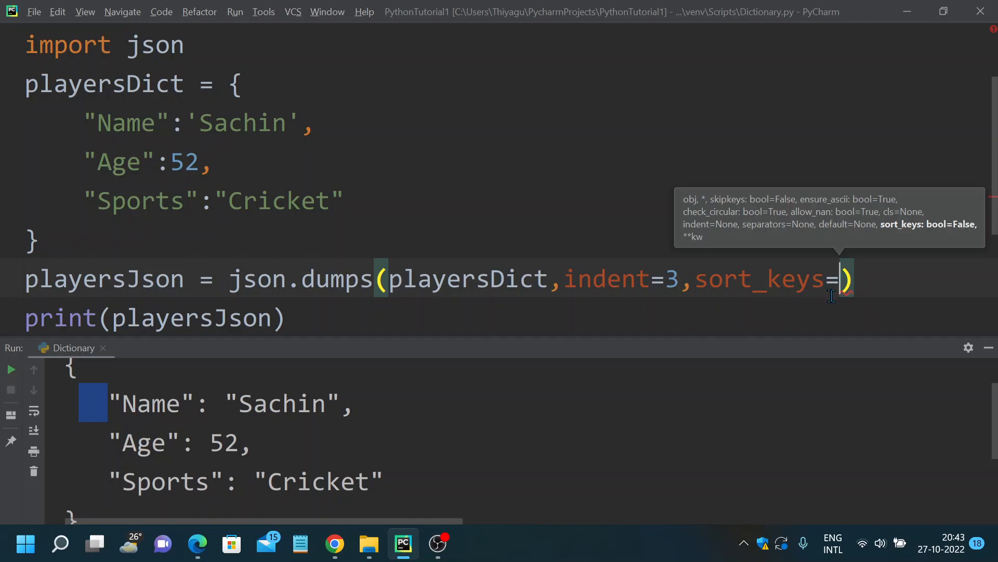
{"action": "type", "text": "T"}
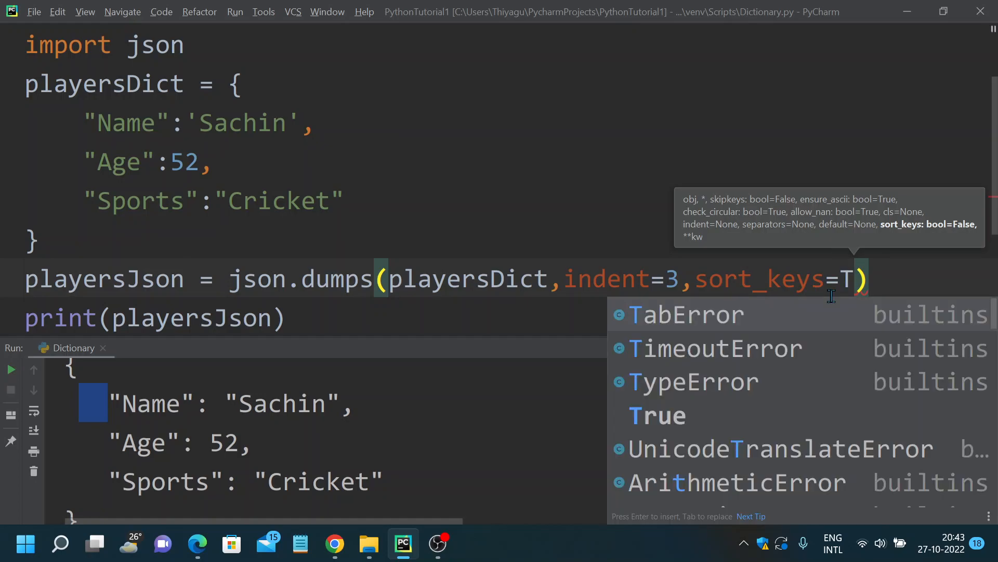
{"action": "type", "text": "rue"}
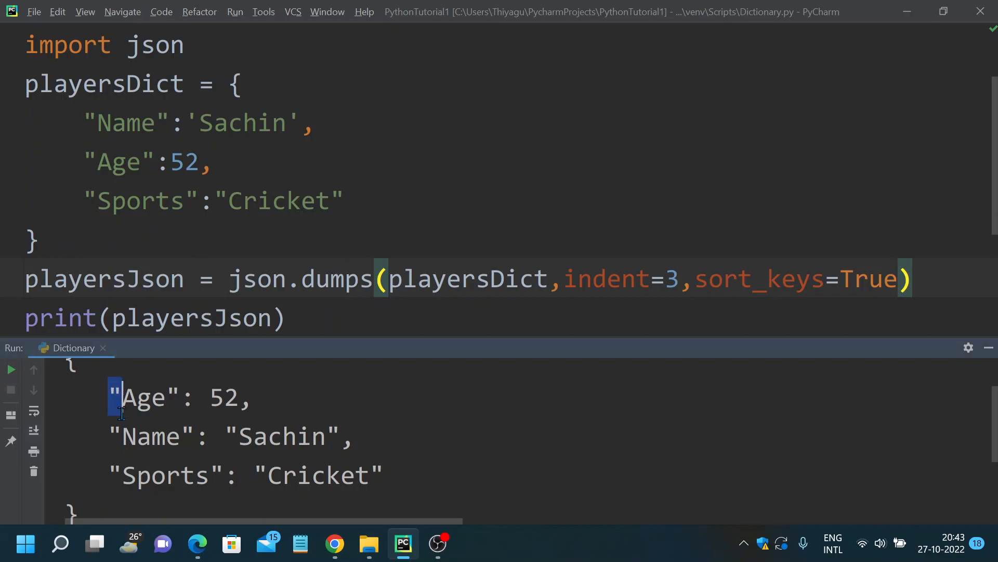
{"action": "left_click_drag", "start_coordinate": [118, 395], "coordinate": [398, 478]}
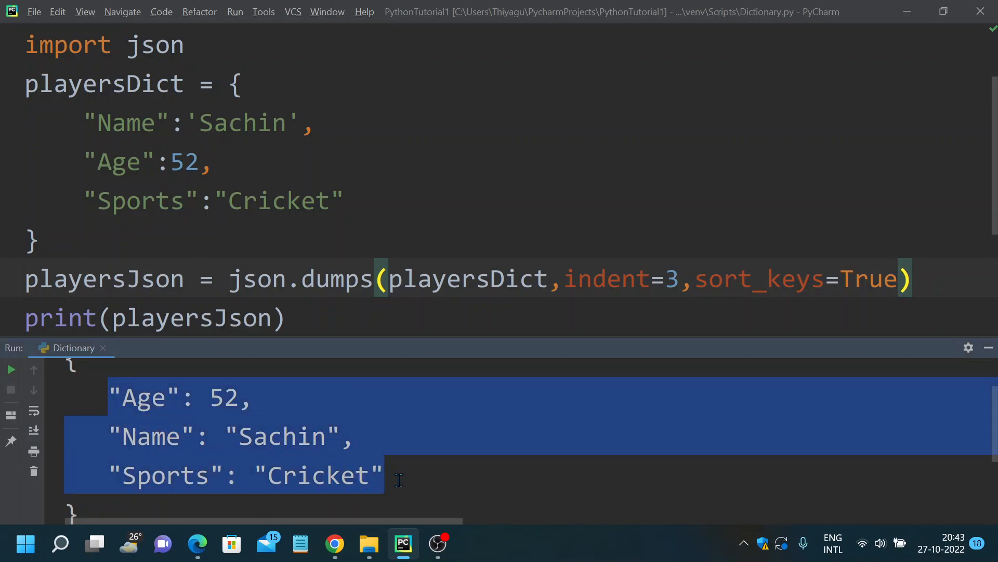
{"action": "left_click", "coordinate": [130, 398]}
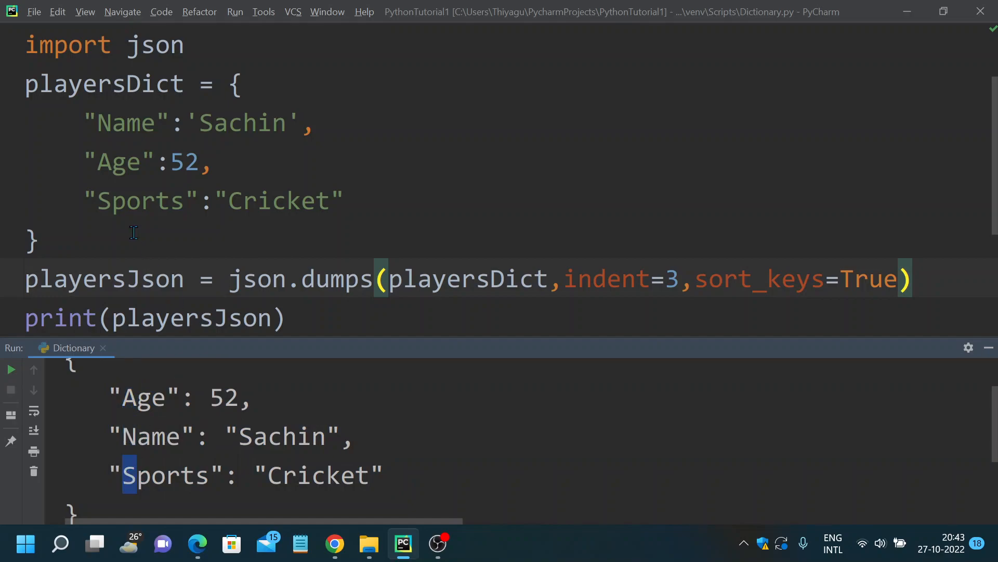
{"action": "left_click_drag", "start_coordinate": [82, 123], "coordinate": [342, 199]}
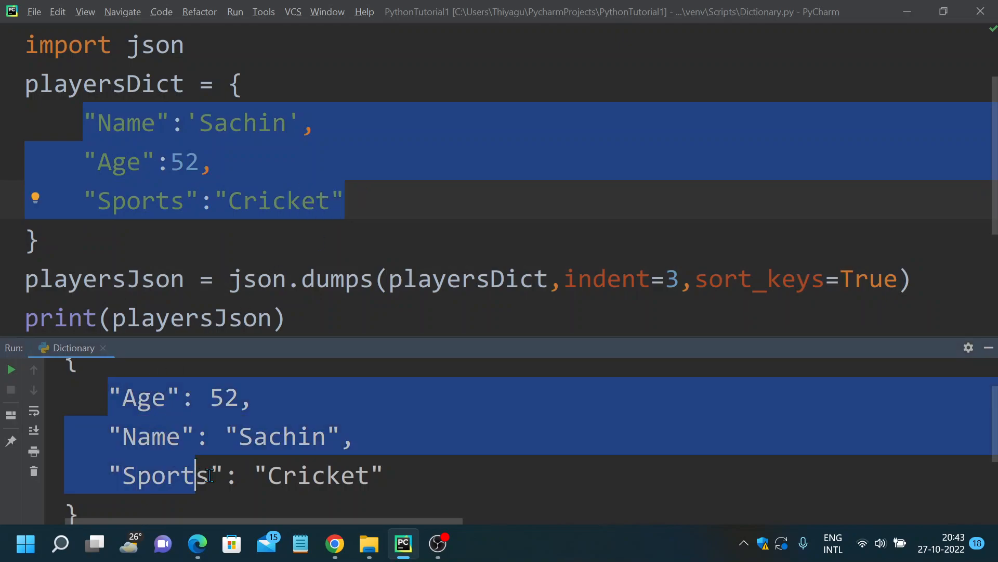
{"action": "left_click", "coordinate": [380, 474]}
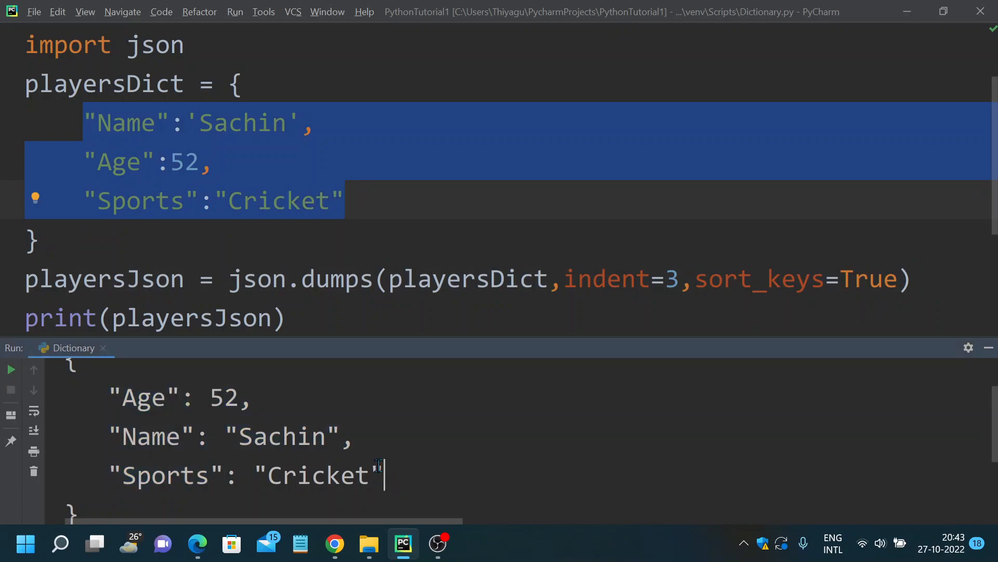
{"action": "left_click", "coordinate": [755, 279]}
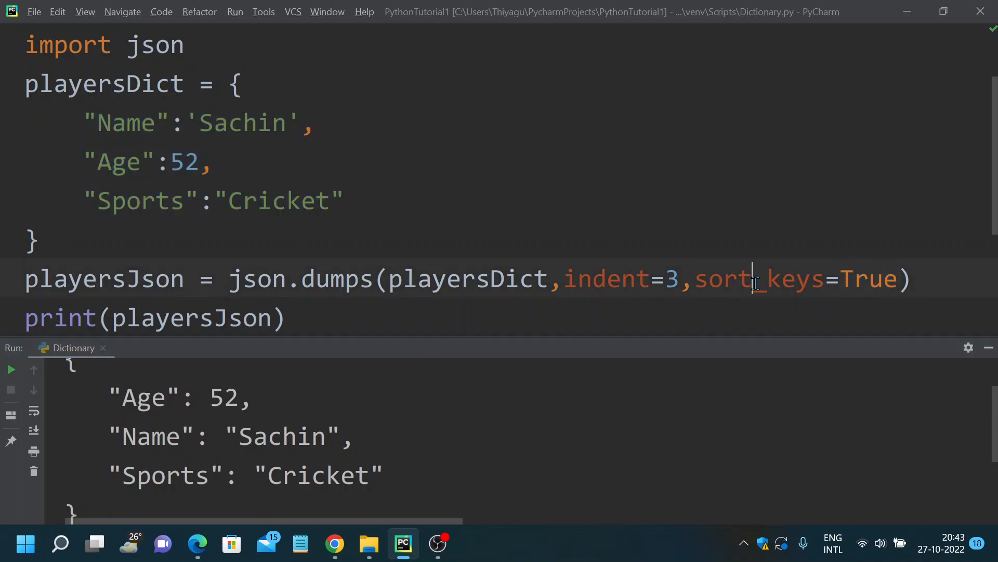
{"action": "double_click", "coordinate": [755, 280]}
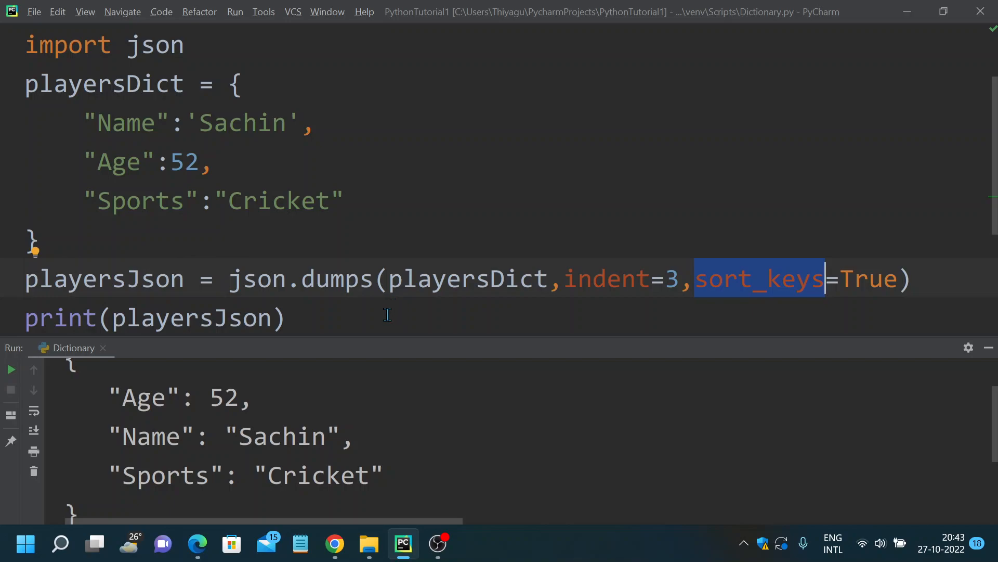
{"action": "mouse_move", "coordinate": [329, 264]}
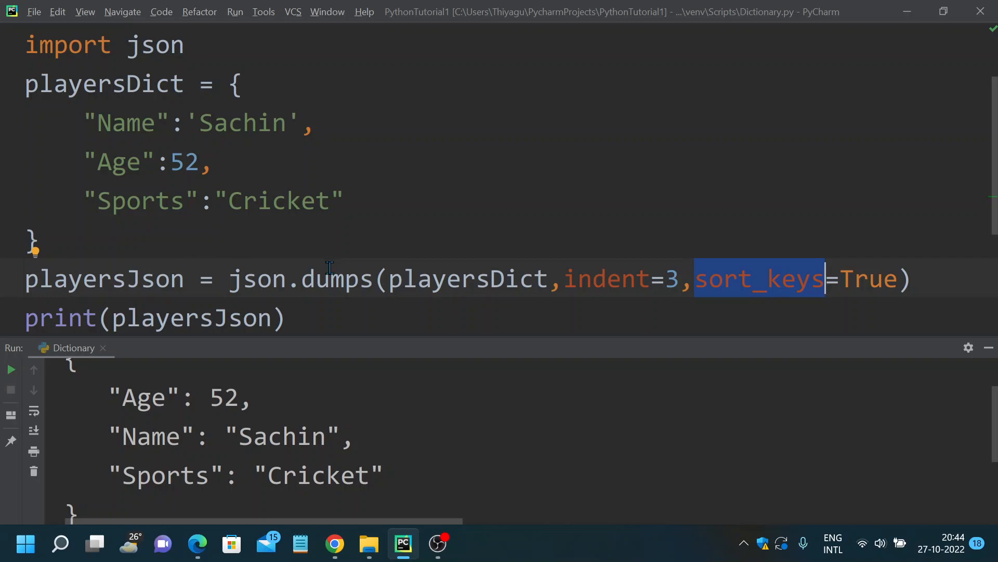
{"action": "mouse_move", "coordinate": [211, 234]}
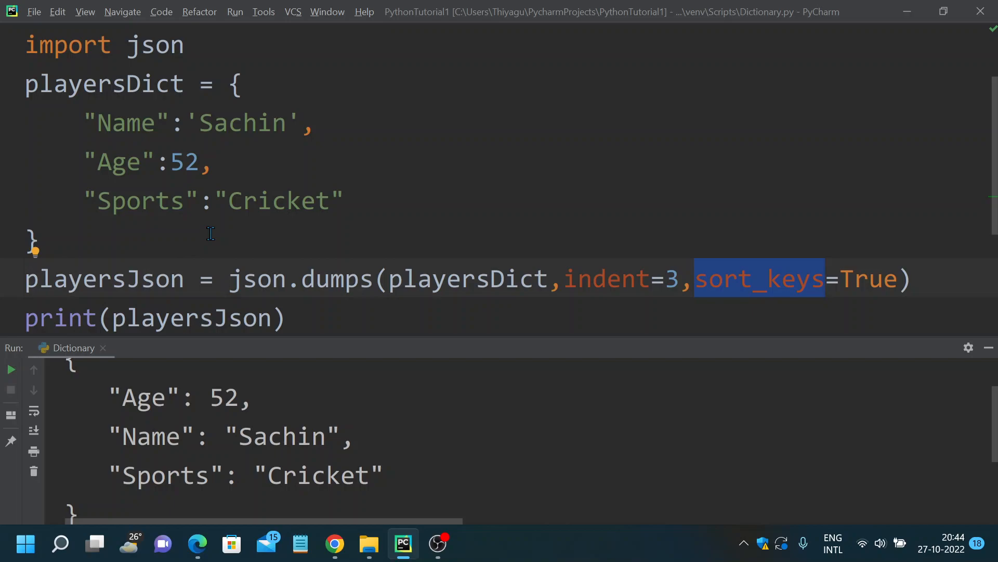
{"action": "mouse_move", "coordinate": [125, 180]}
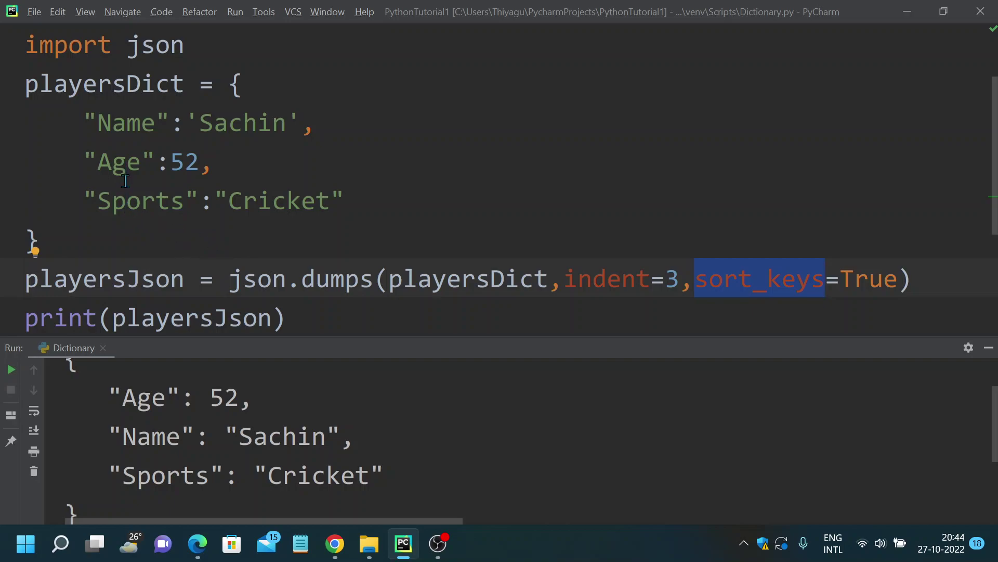
{"action": "mouse_move", "coordinate": [41, 151]}
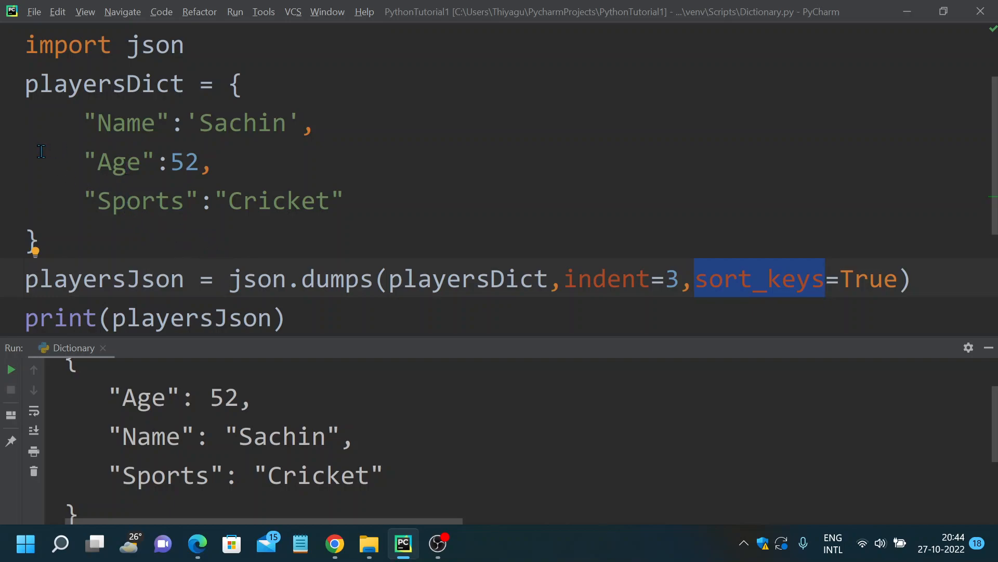
{"action": "mouse_move", "coordinate": [57, 125]}
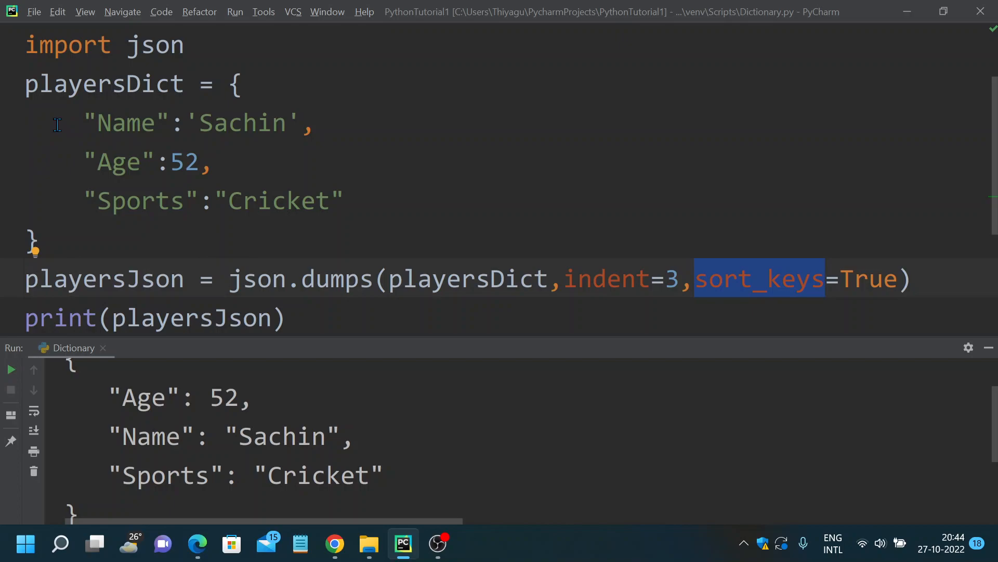
{"action": "mouse_move", "coordinate": [312, 327]}
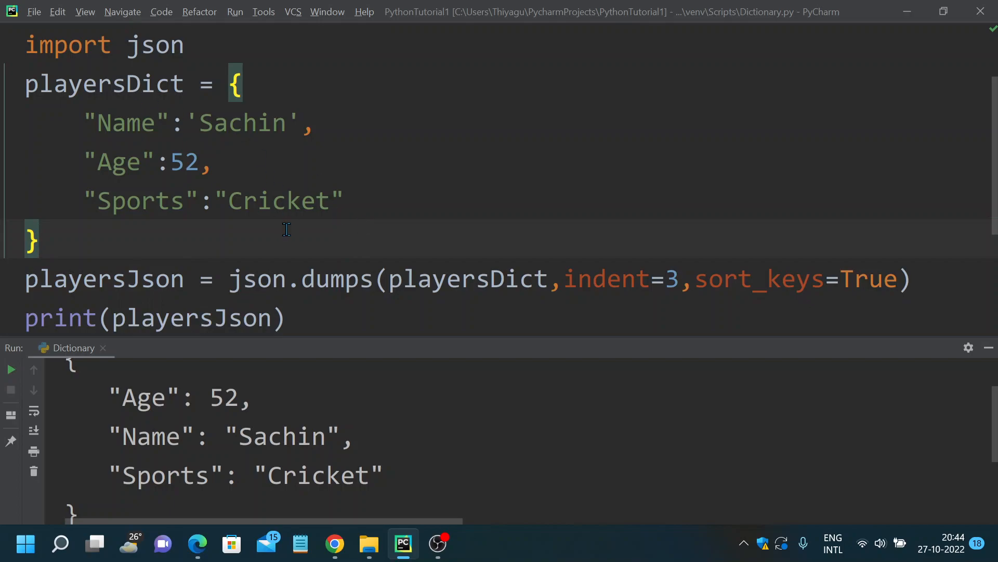
{"action": "mouse_move", "coordinate": [86, 122]}
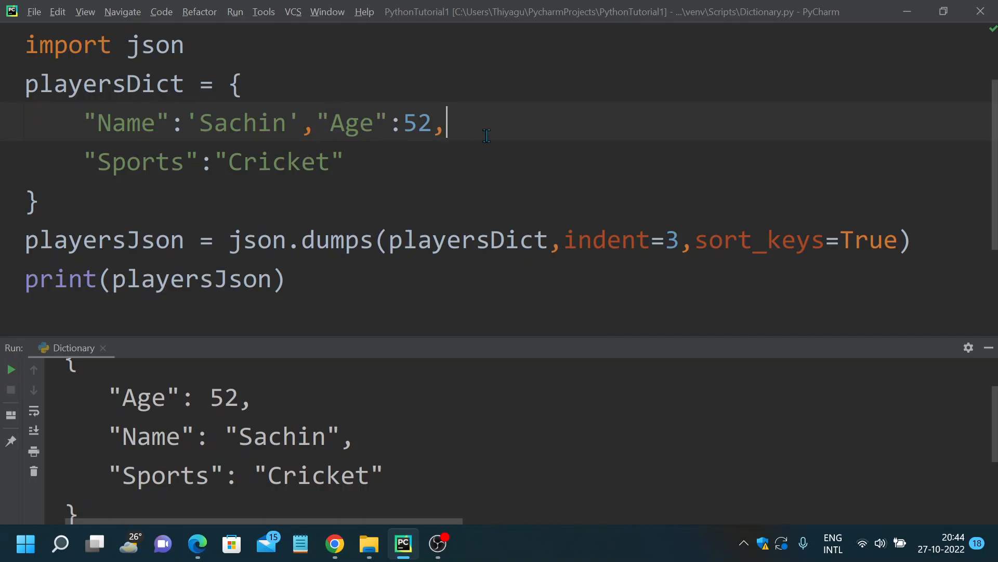
Join Name, Age and Sports onto one line inside a "playerDetails" nested dictionary
{"action": "key", "text": "Delete"}
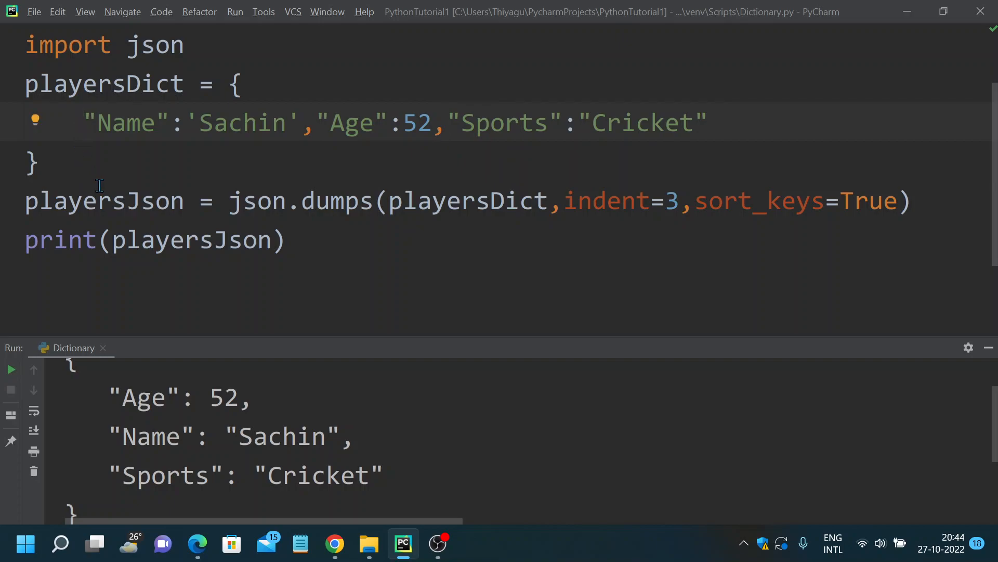
{"action": "type", "text": "\"\""}
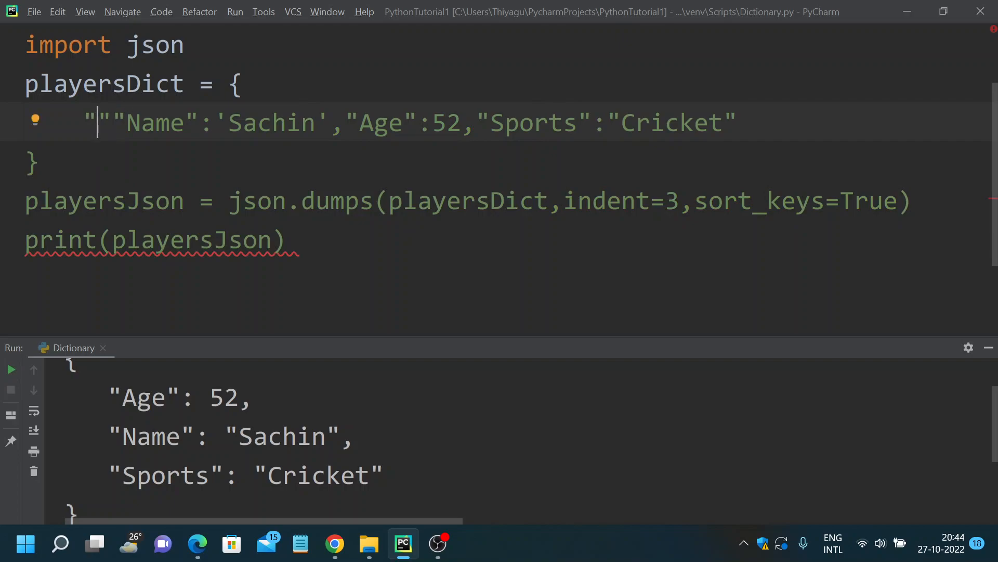
{"action": "type", "text": "player"}
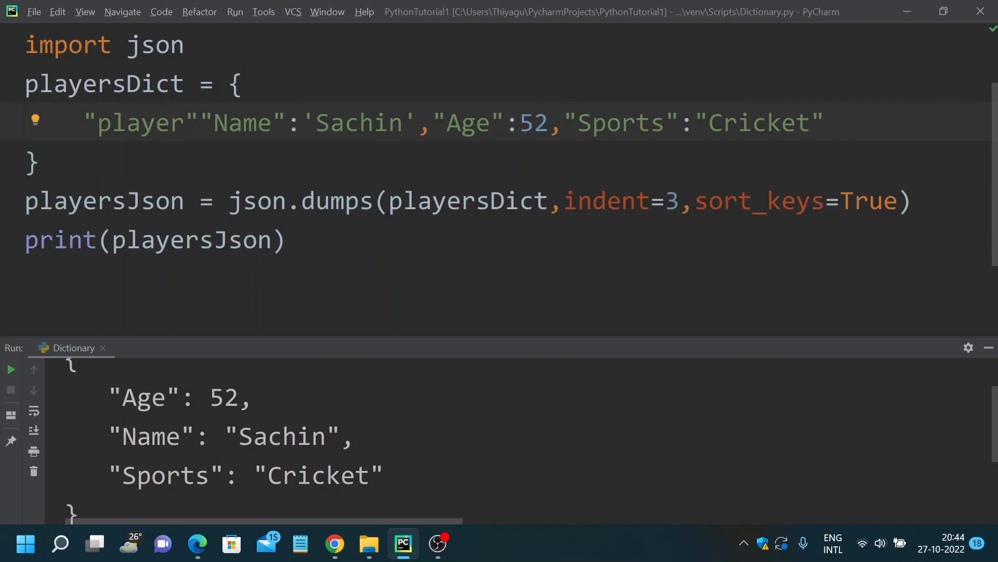
{"action": "type", "text": "Details"}
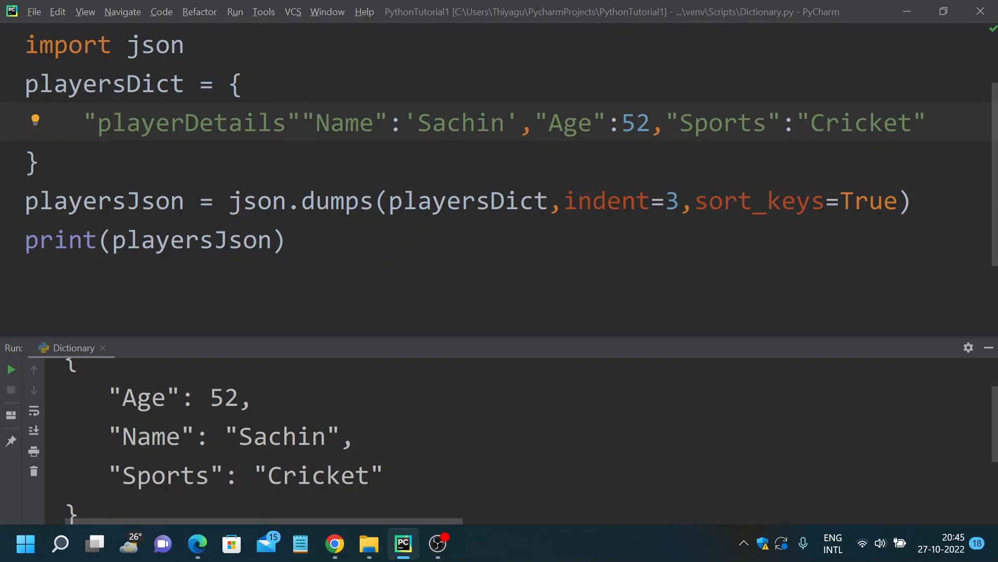
{"action": "type", "text": ":{"}
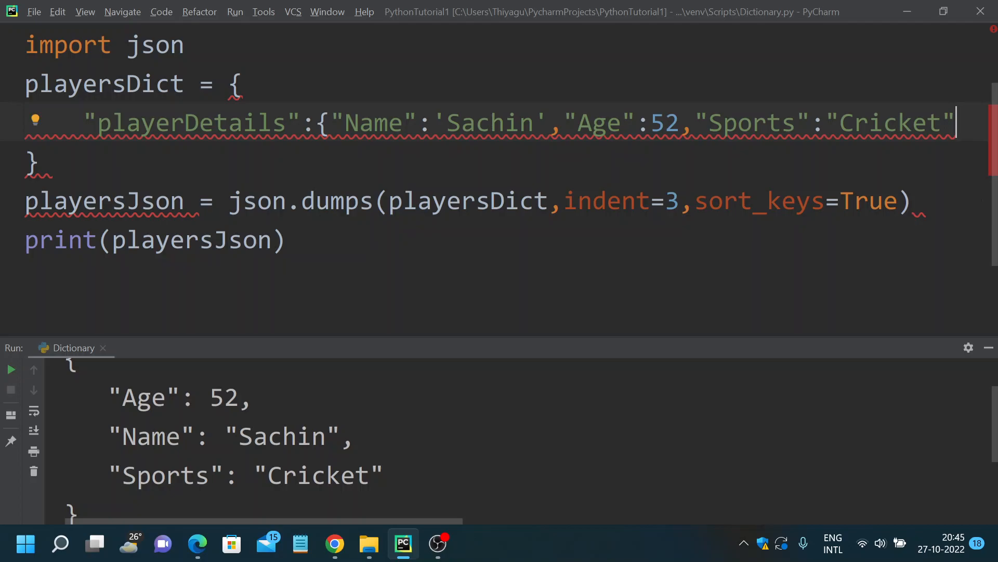
{"action": "type", "text": "},"}
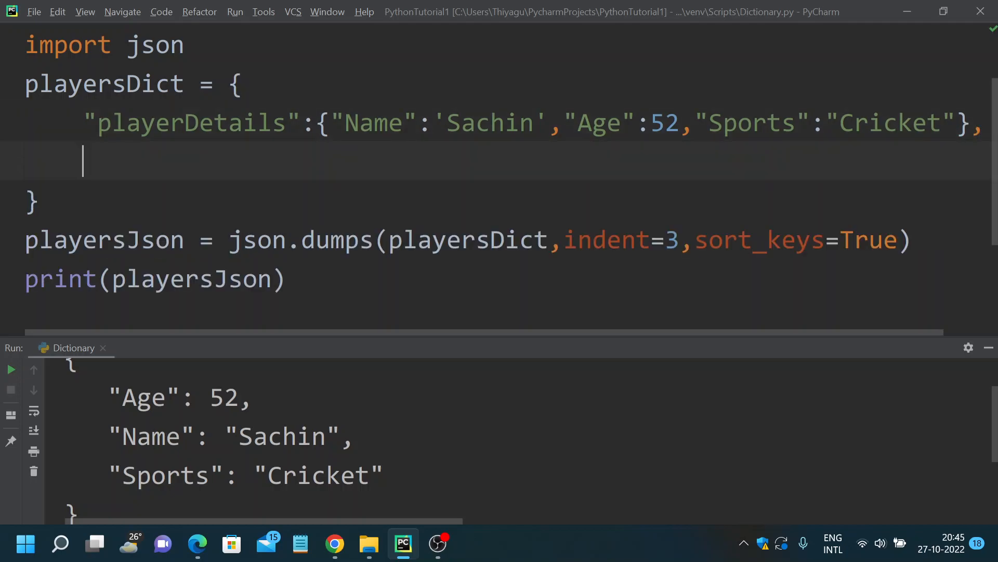
Add a "records" key holding {"matches": 600, "centuries": 100} to playersDict
{"action": "type", "text": "\""}
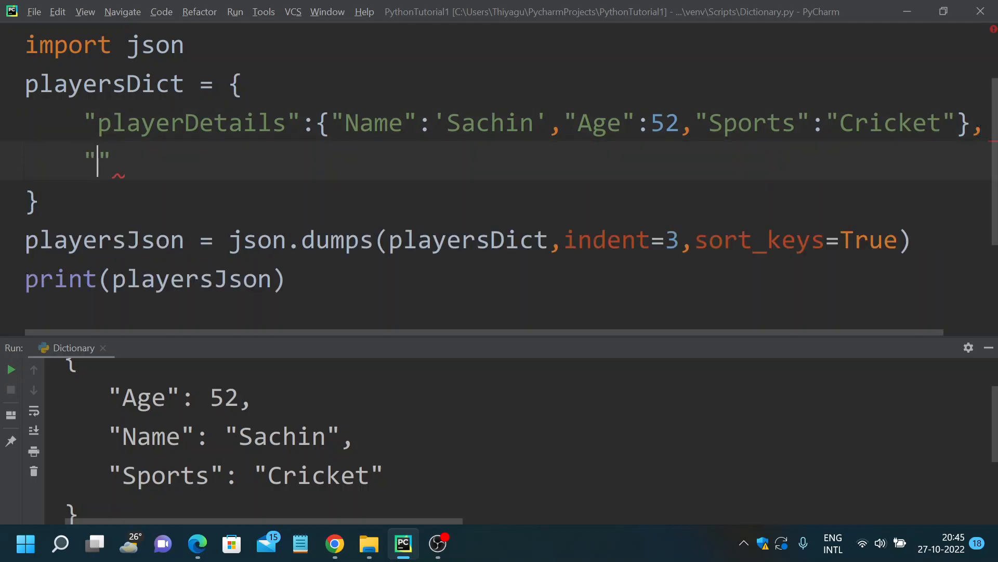
{"action": "type", "text": "records"}
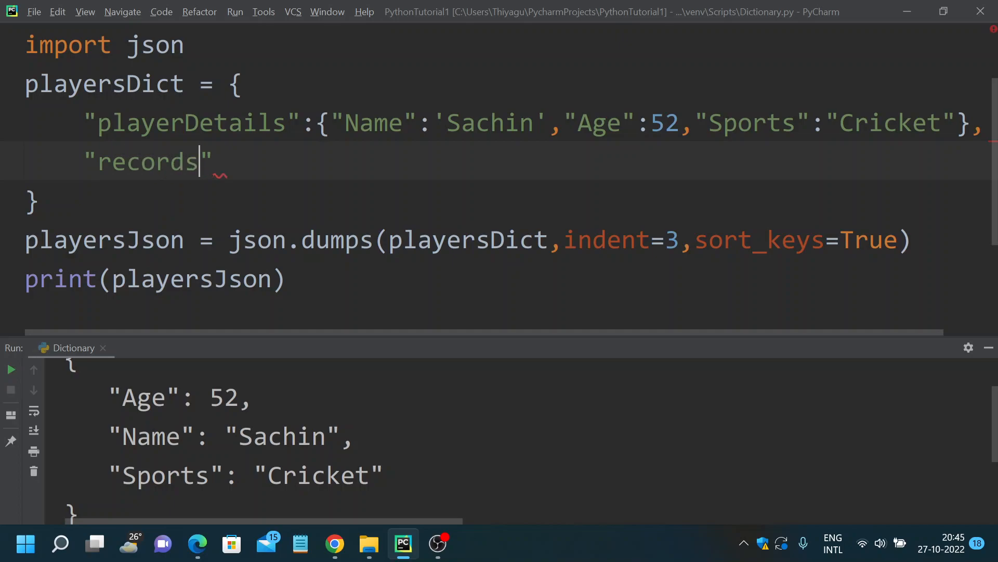
{"action": "type", "text": ":"}
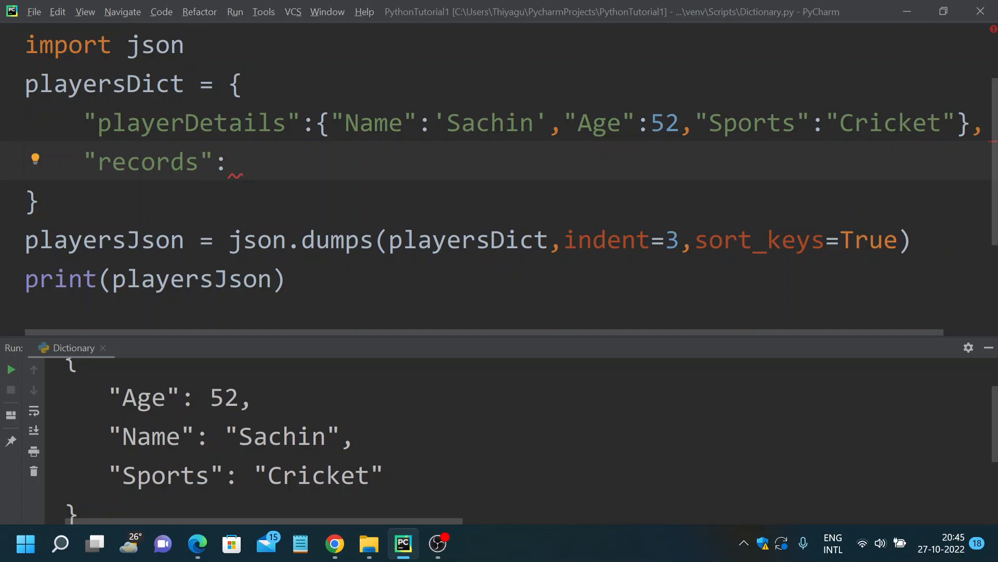
{"action": "type", "text": "{\"\"}"}
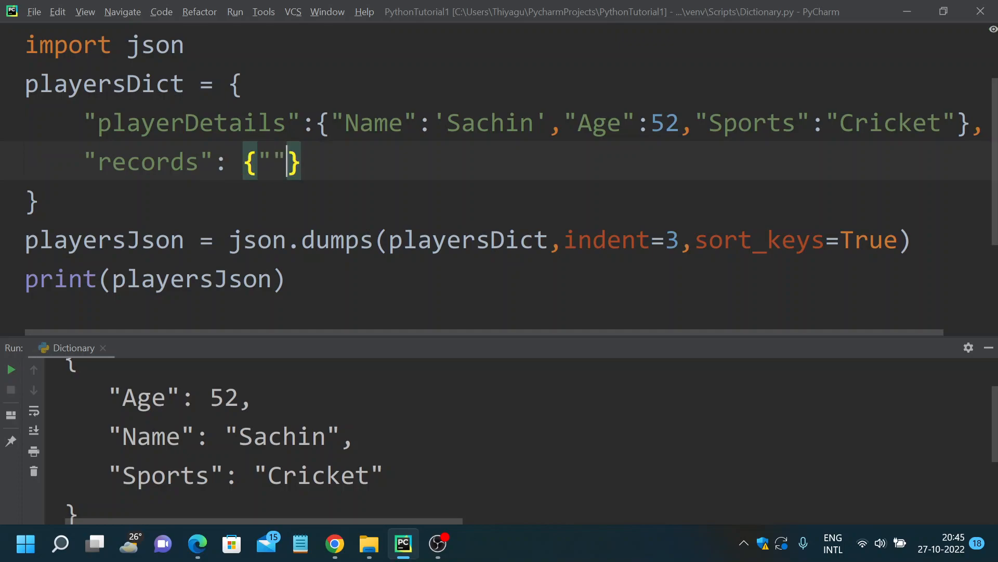
{"action": "type", "text": "mat"}
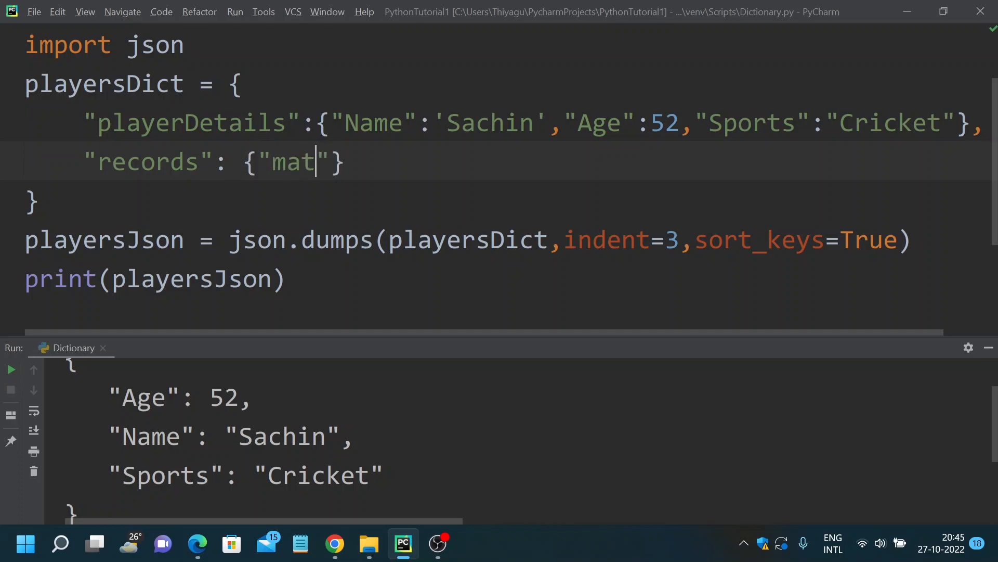
{"action": "type", "text": "ches"}
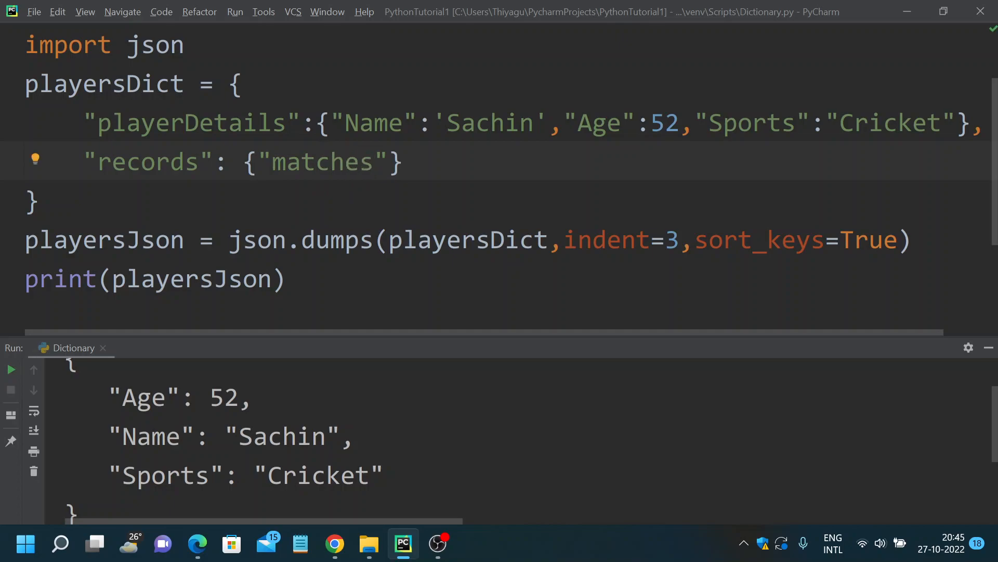
{"action": "type", "text": ":"}
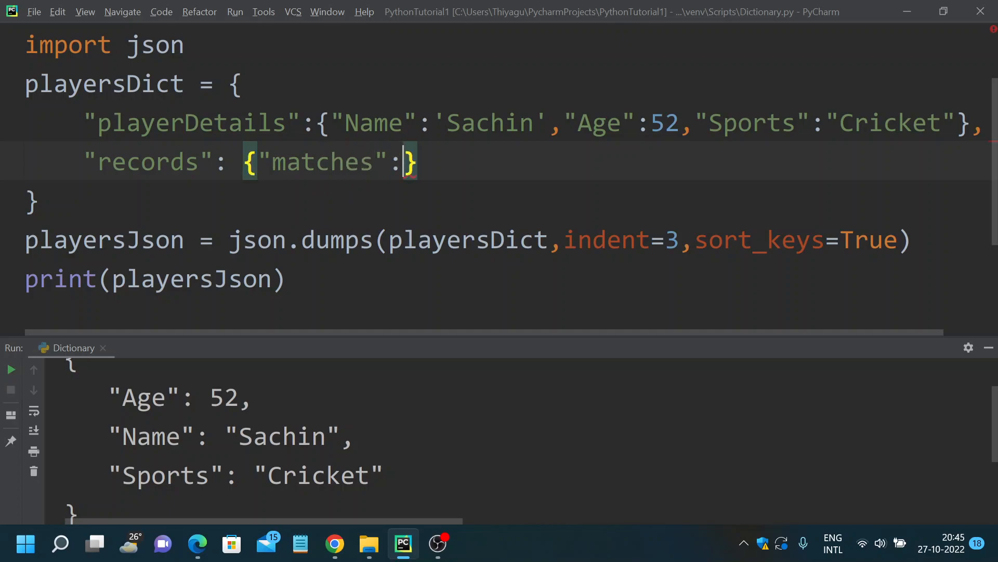
{"action": "type", "text": "600"}
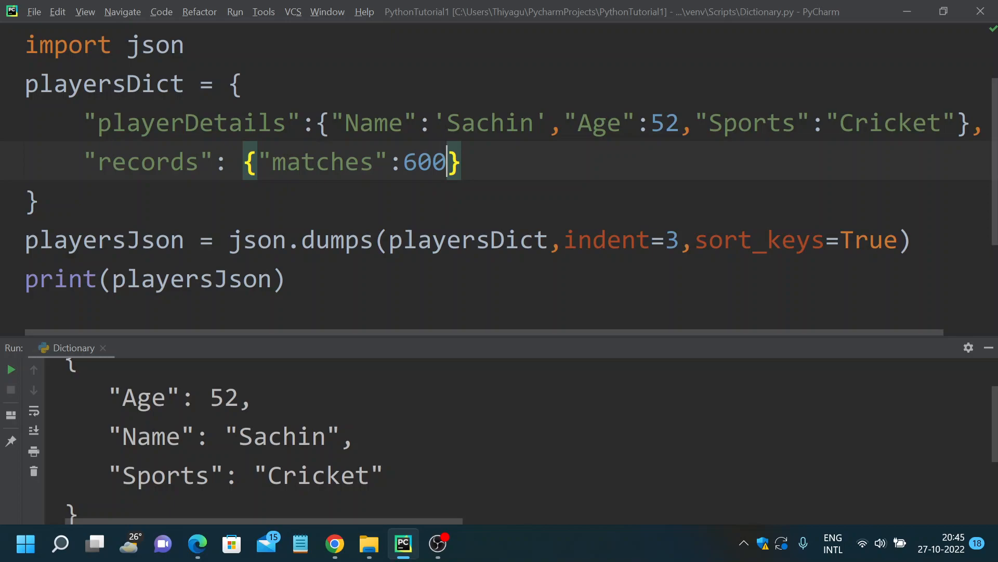
{"action": "type", "text": ","}
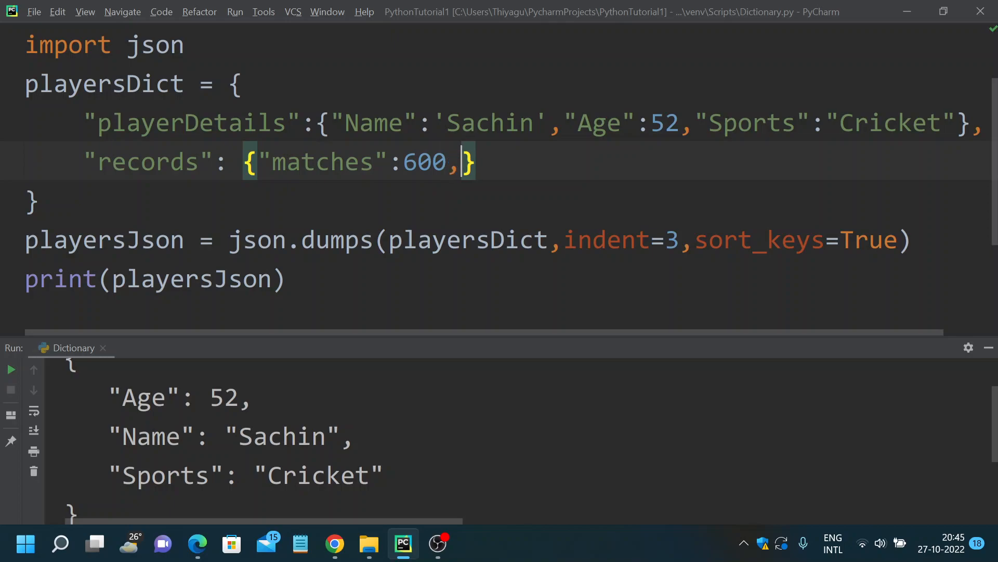
{"action": "type", "text": "\"c\""}
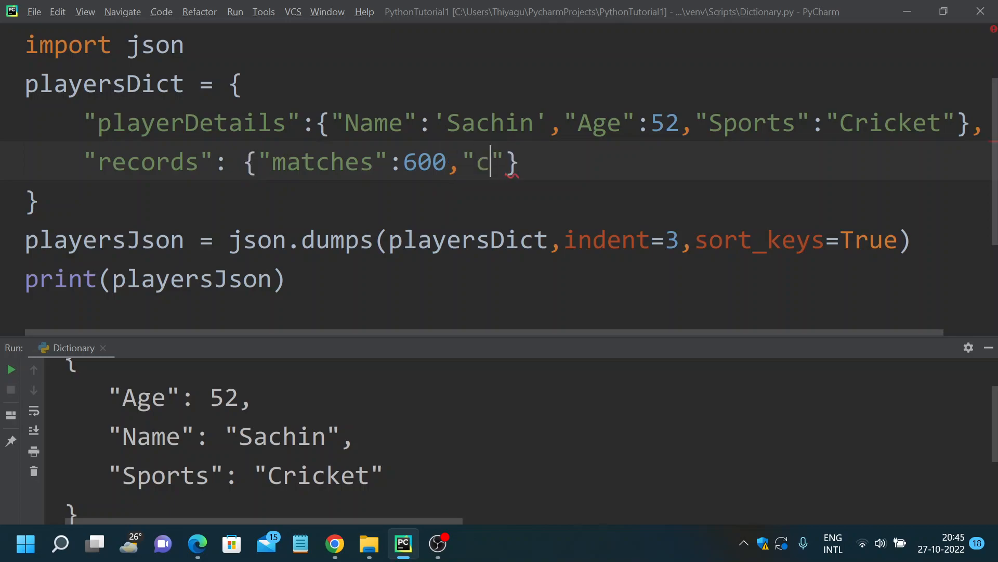
{"action": "type", "text": "enturi"}
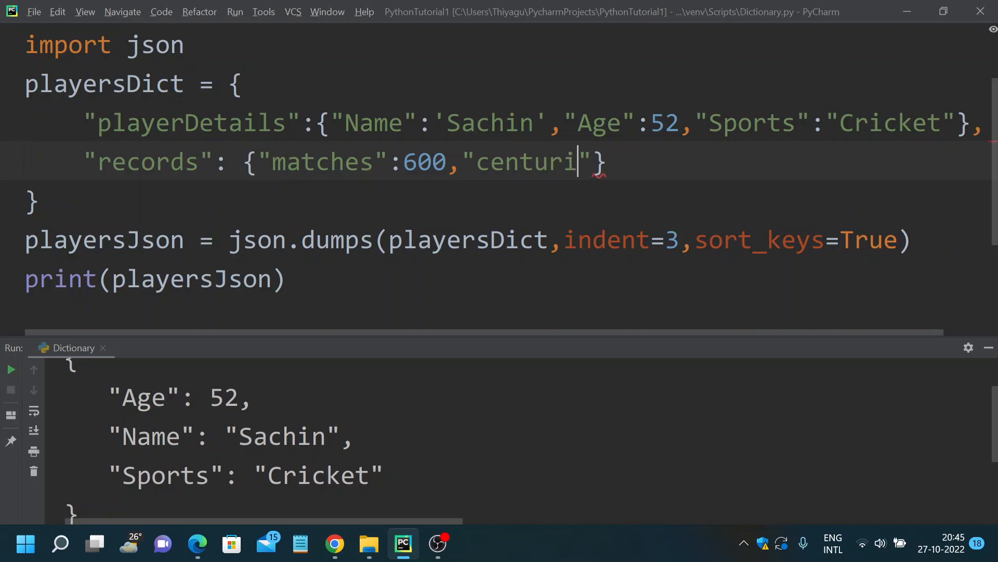
{"action": "type", "text": "es"}
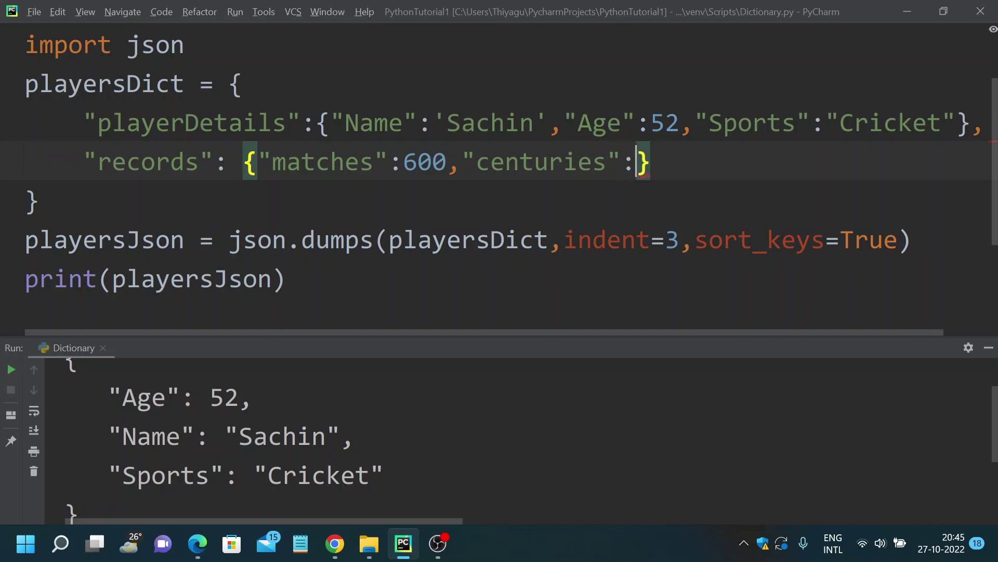
{"action": "type", "text": "100"}
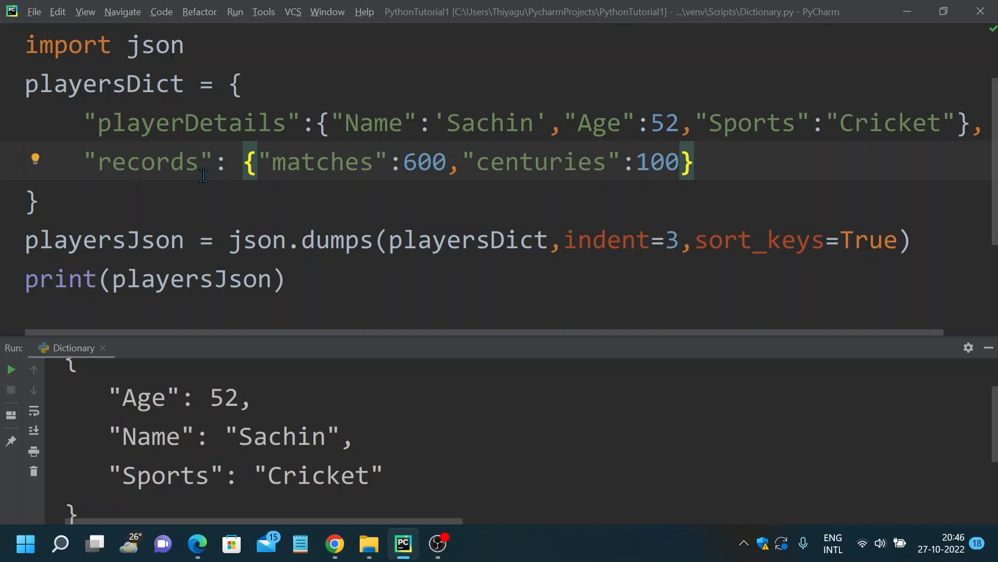
{"action": "double_click", "coordinate": [190, 123]}
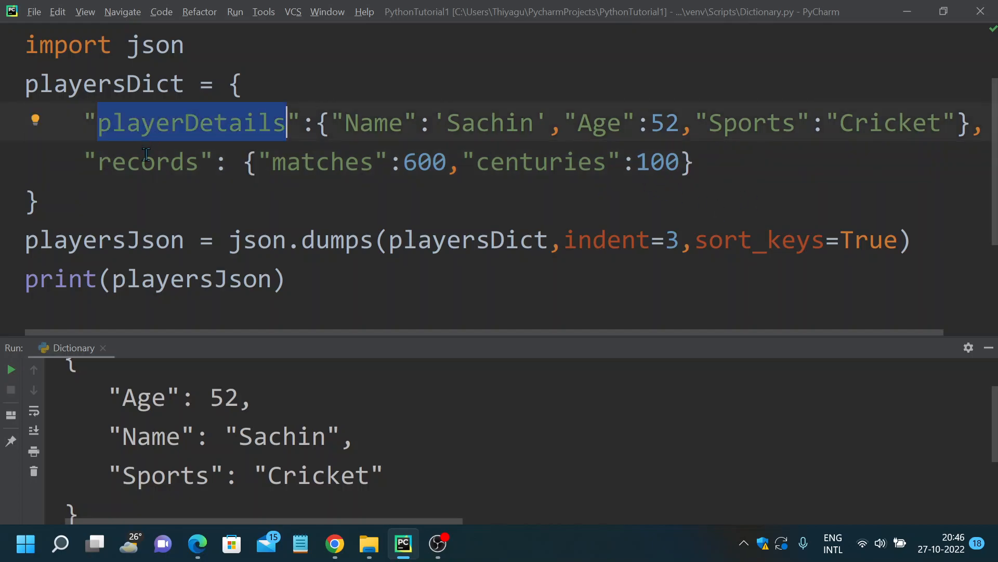
{"action": "double_click", "coordinate": [147, 162]}
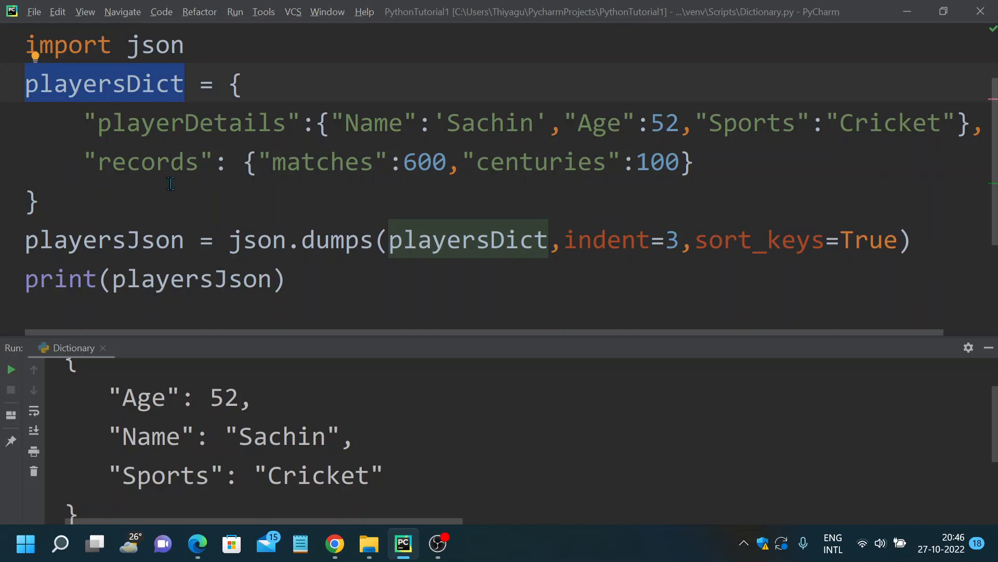
{"action": "mouse_move", "coordinate": [83, 129]}
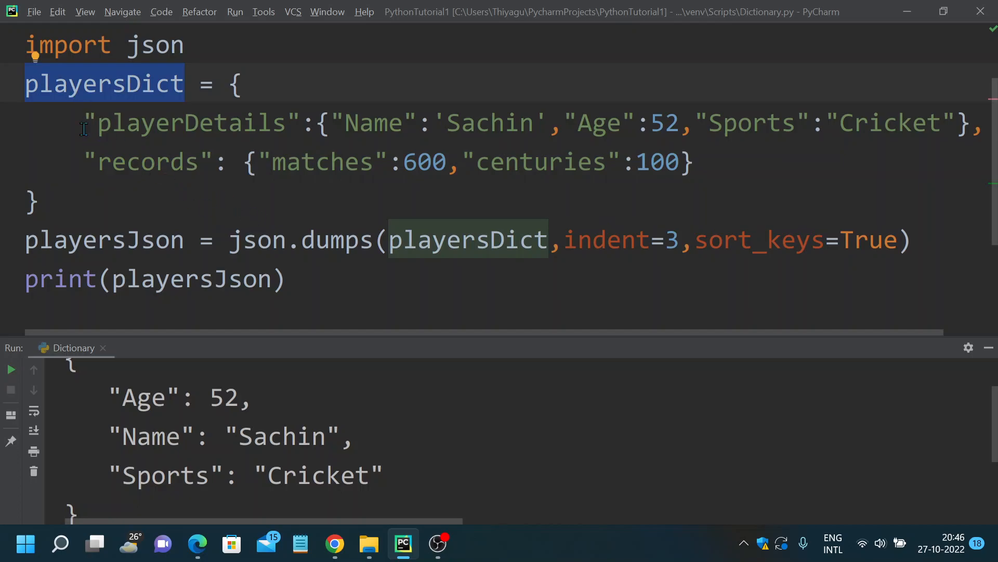
{"action": "mouse_move", "coordinate": [37, 113]}
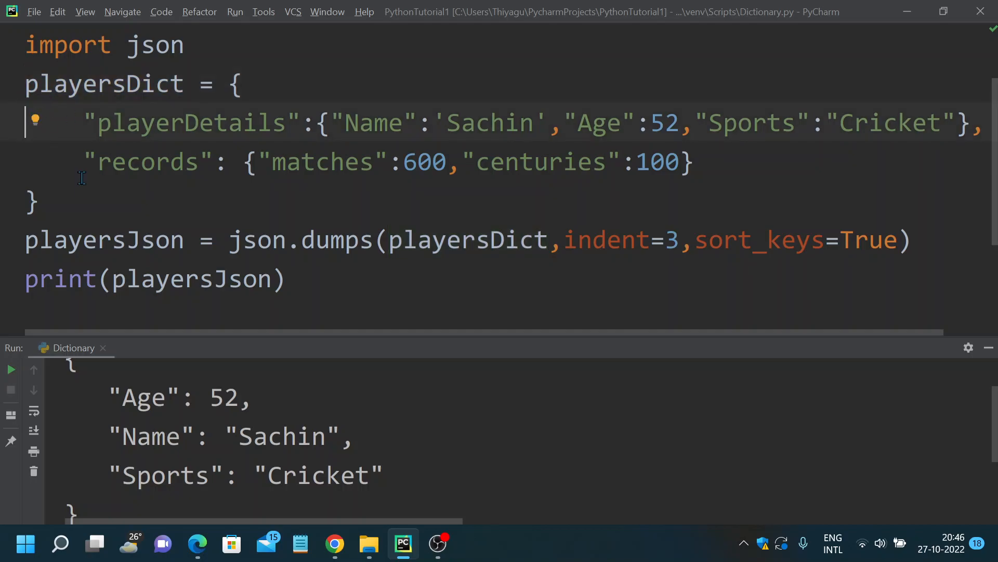
{"action": "mouse_move", "coordinate": [85, 204]}
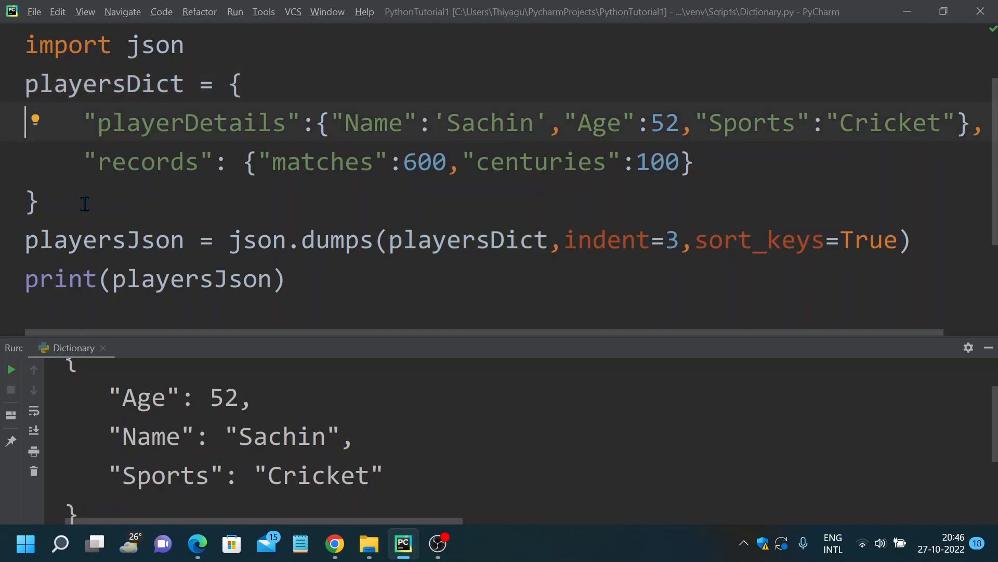
{"action": "mouse_move", "coordinate": [344, 290]}
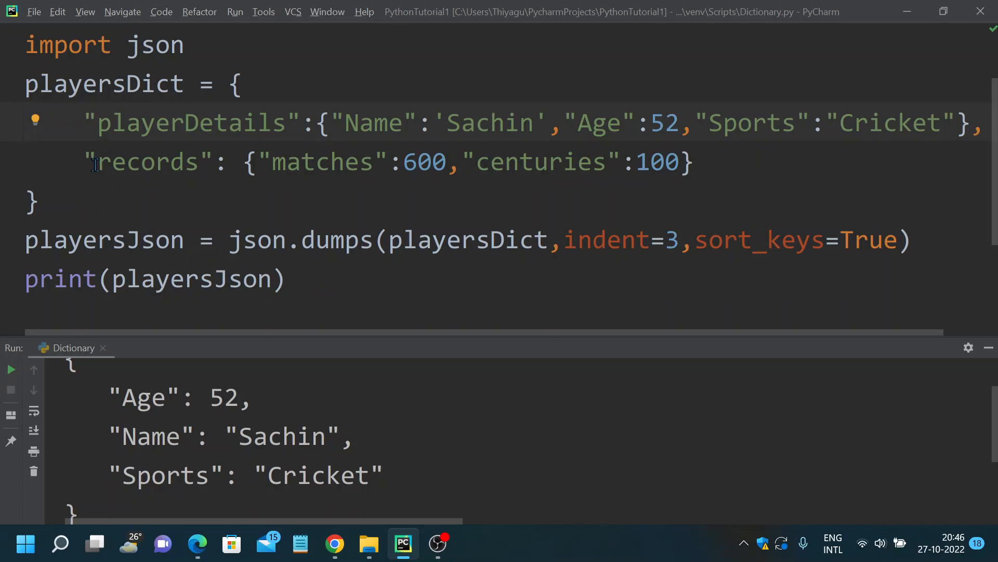
{"action": "left_click_drag", "start_coordinate": [83, 122], "coordinate": [201, 161]}
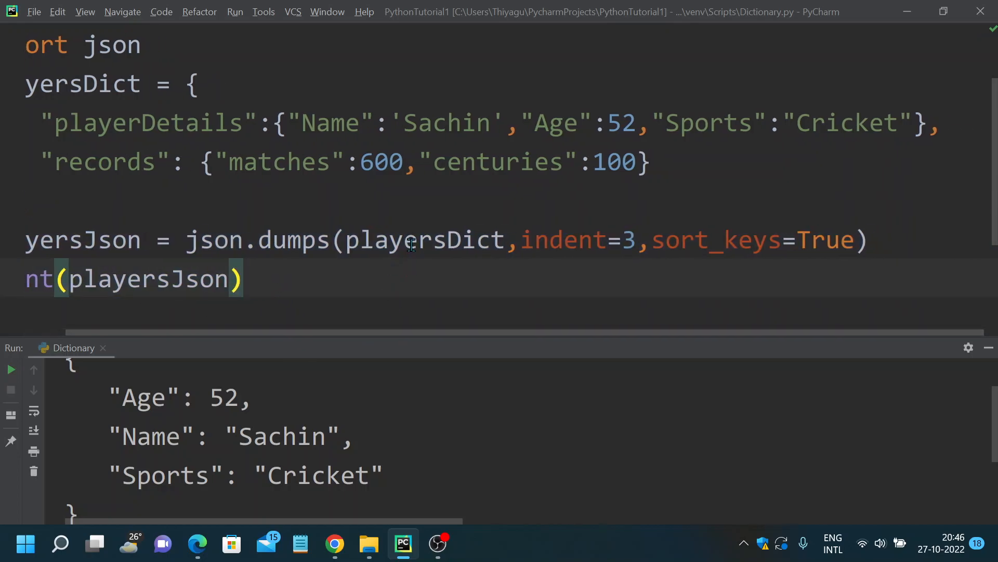
Select the playersDict argument inside the json.dumps call
{"action": "double_click", "coordinate": [424, 239]}
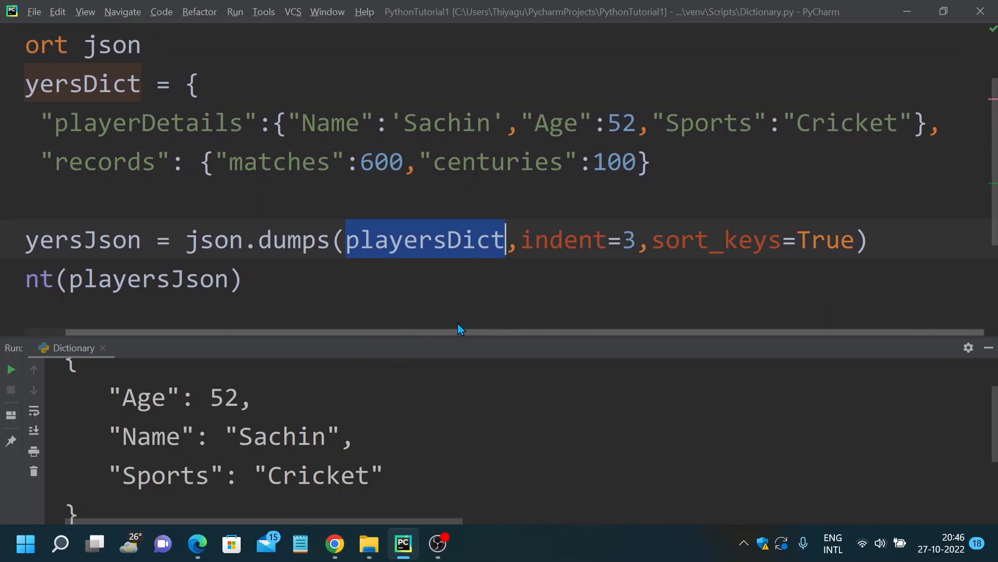
{"action": "mouse_move", "coordinate": [526, 342]}
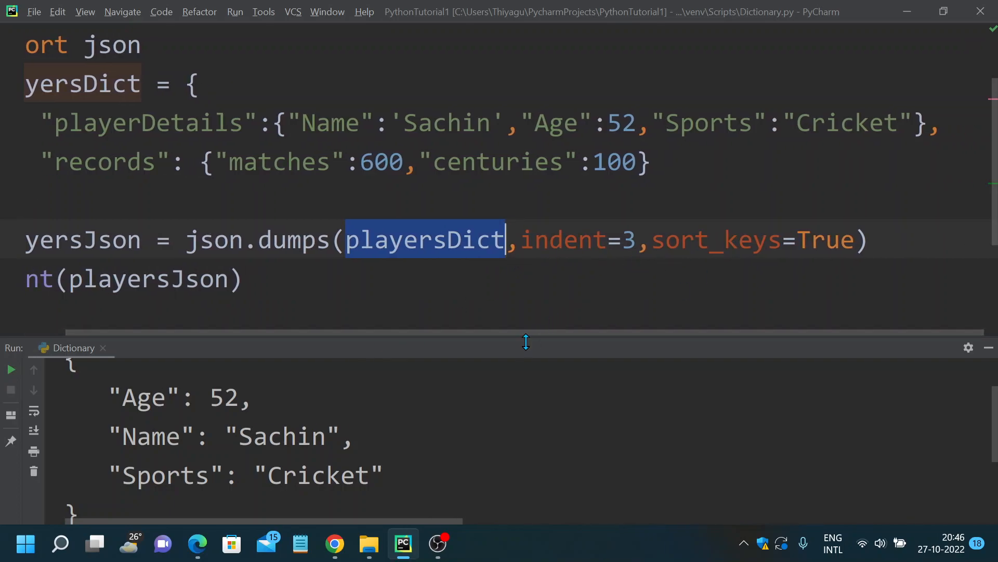
{"action": "mouse_move", "coordinate": [767, 338]}
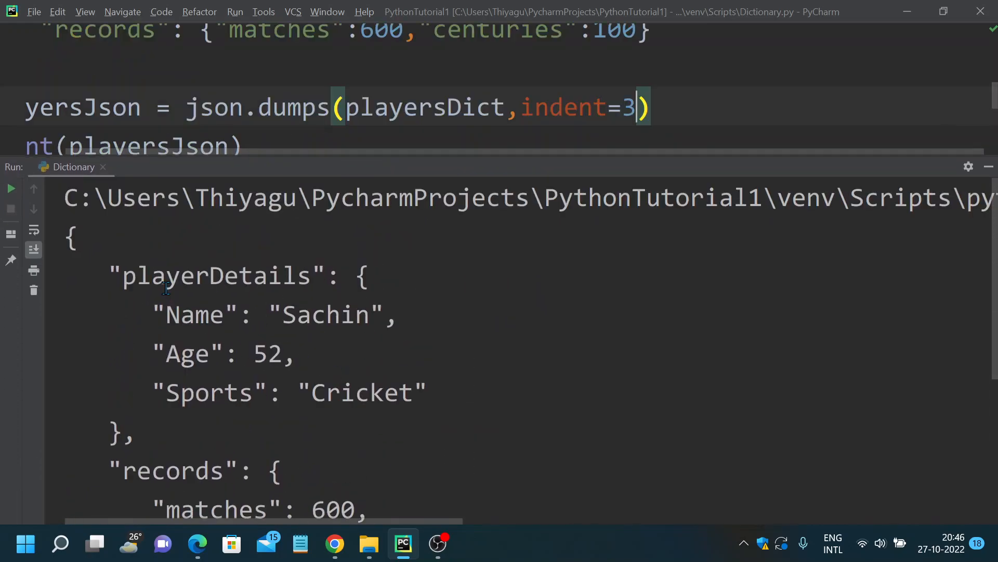
{"action": "left_click_drag", "start_coordinate": [77, 233], "coordinate": [283, 391]}
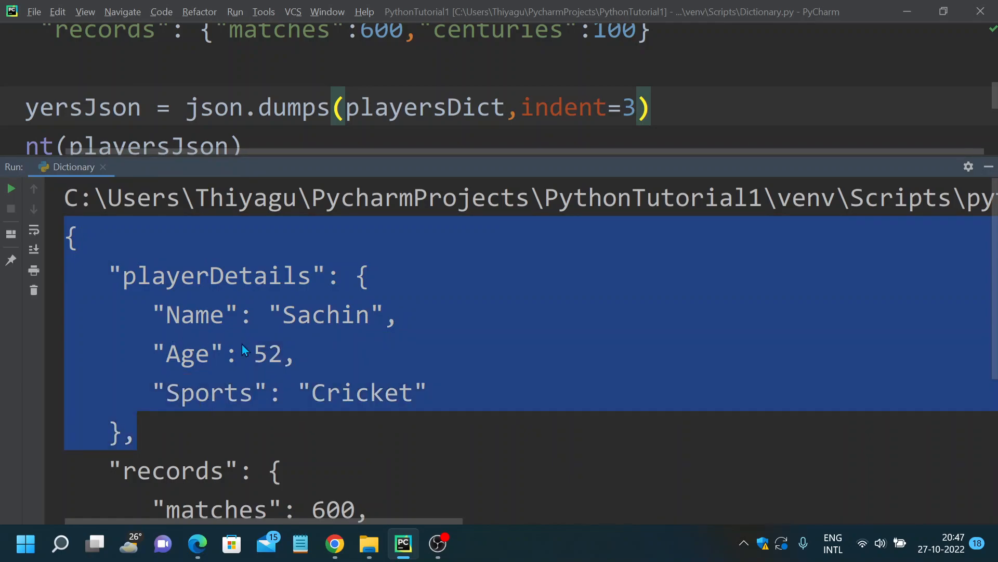
{"action": "left_click", "coordinate": [109, 274]}
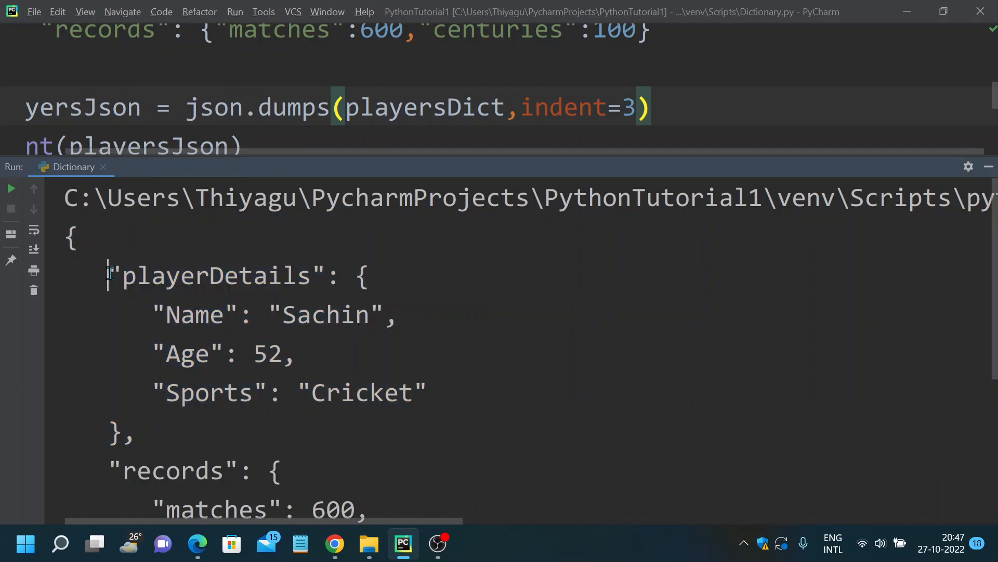
{"action": "left_click_drag", "start_coordinate": [110, 275], "coordinate": [133, 433]}
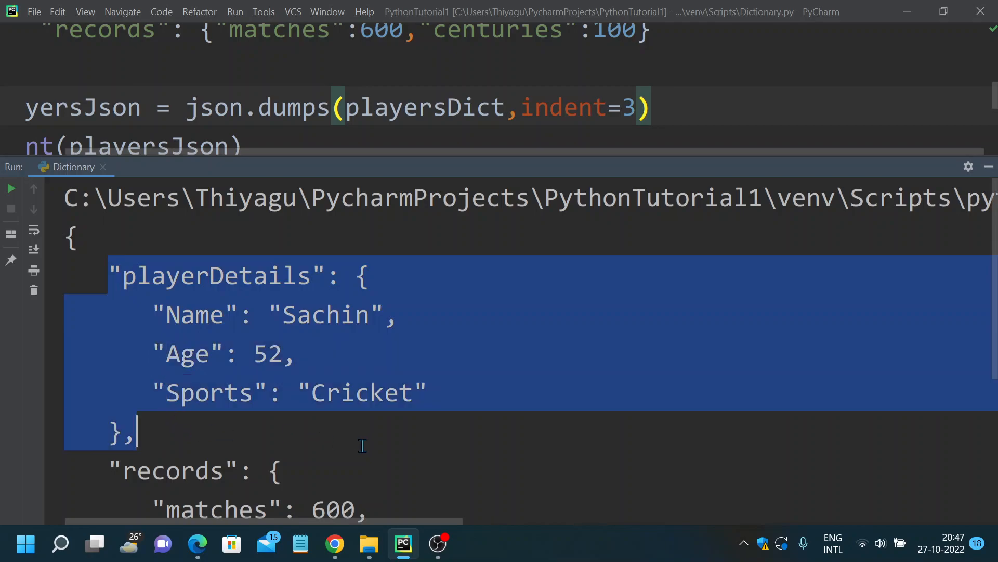
{"action": "scroll", "scroll_direction": "down", "scroll_amount": 3}
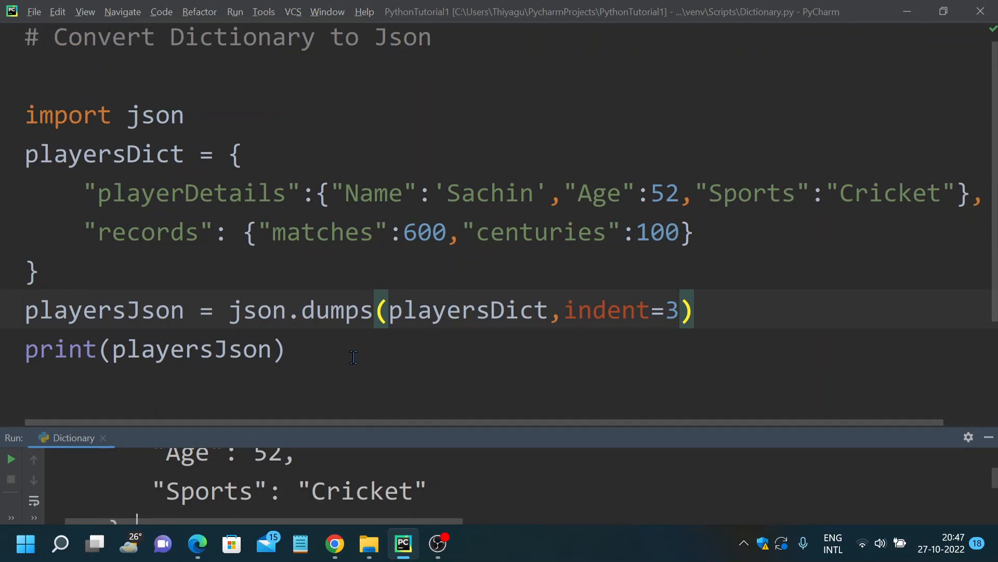
{"action": "mouse_move", "coordinate": [363, 360]}
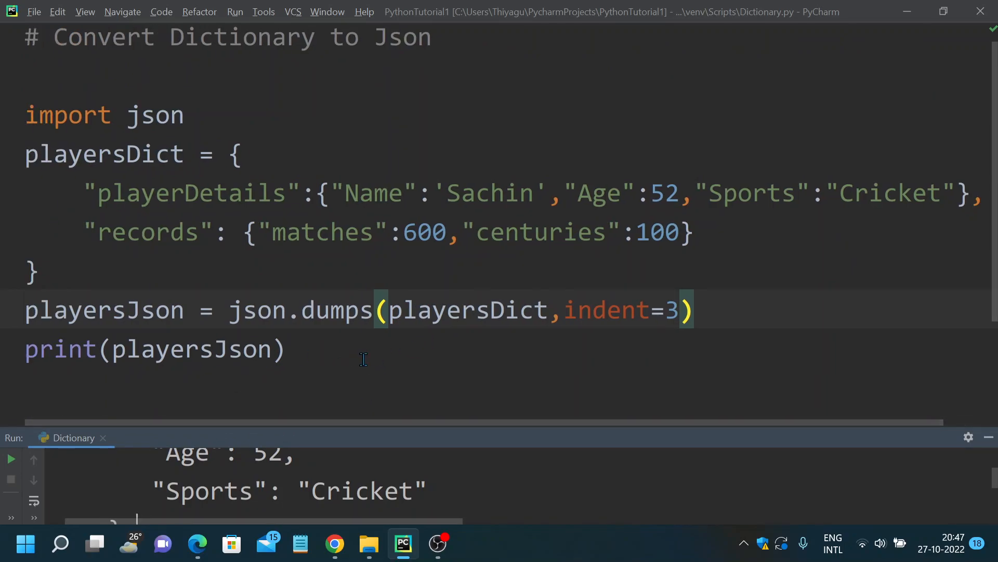